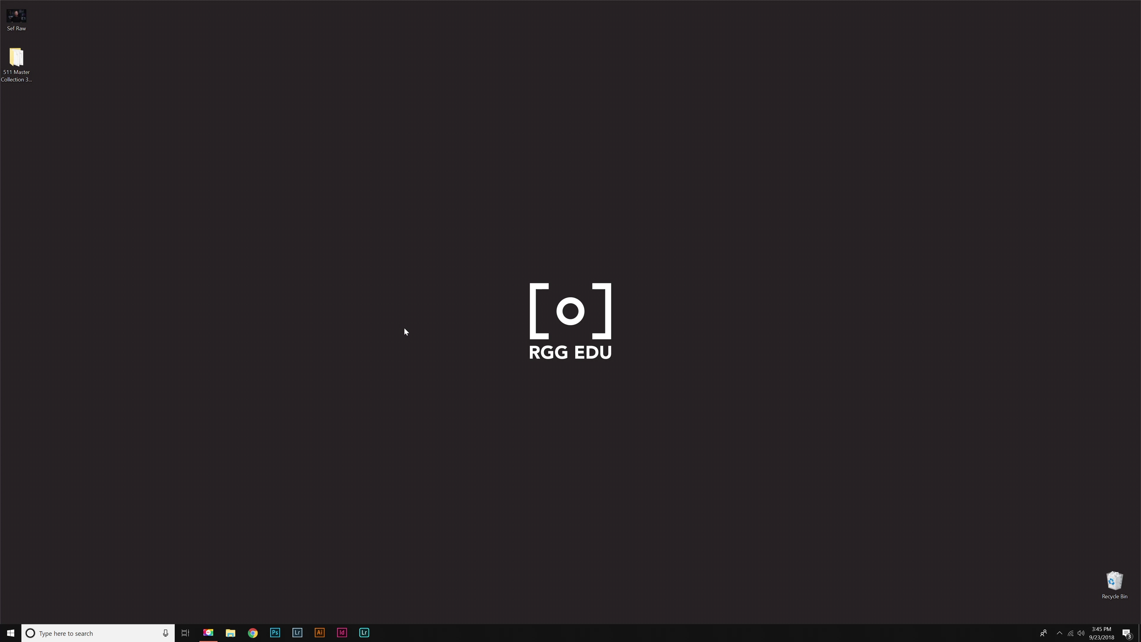
pyautogui.moveTo(405, 332)
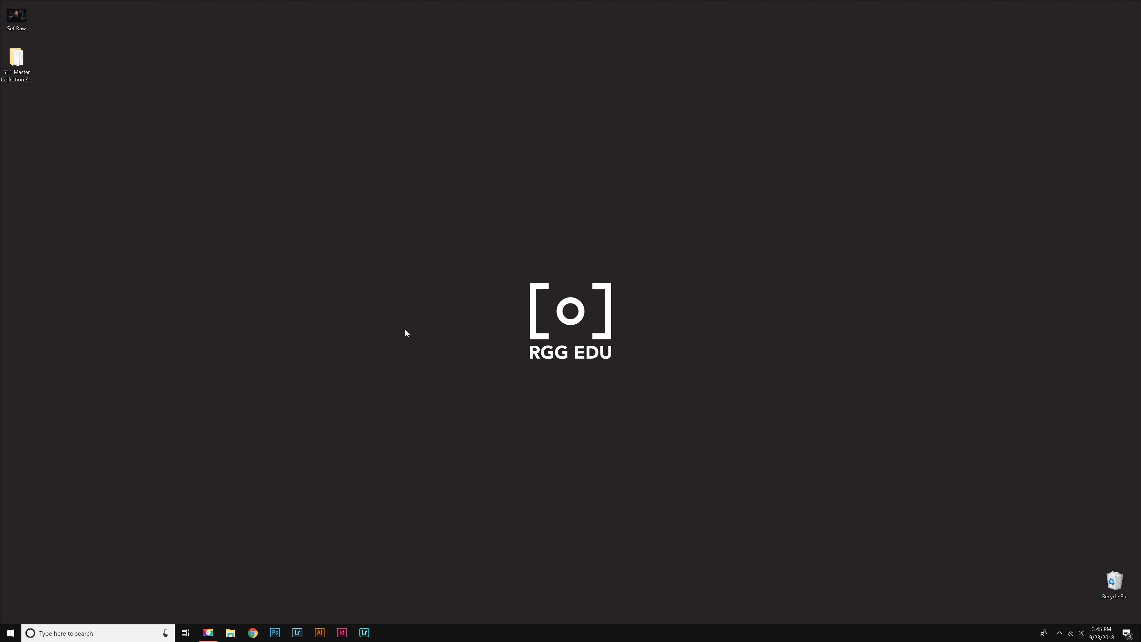
pyautogui.moveTo(428, 342)
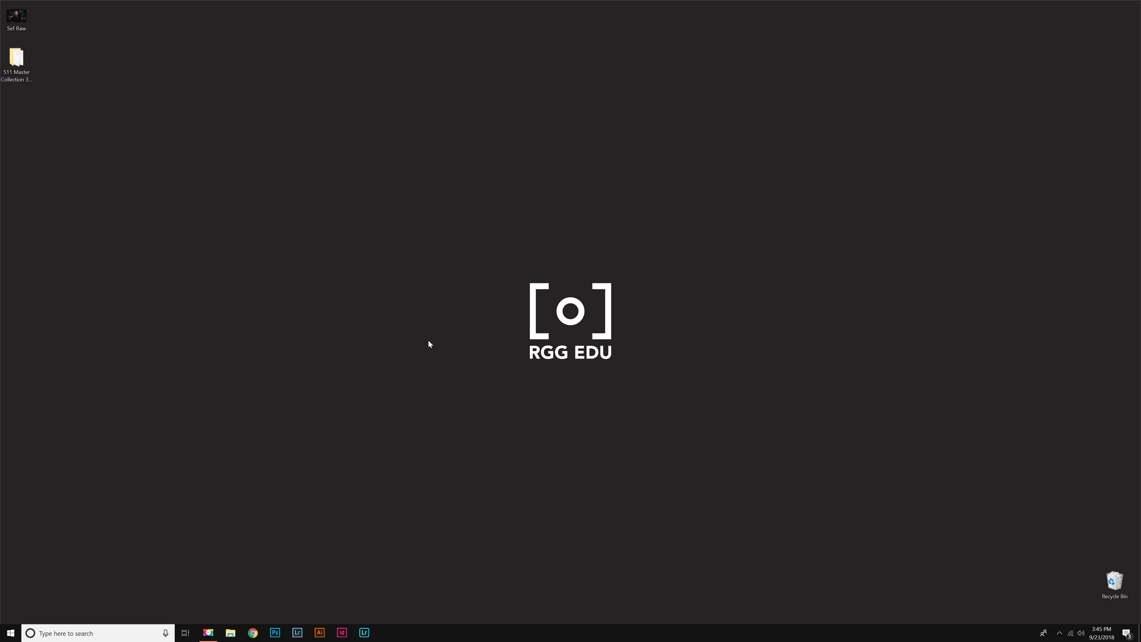
pyautogui.moveTo(436, 343)
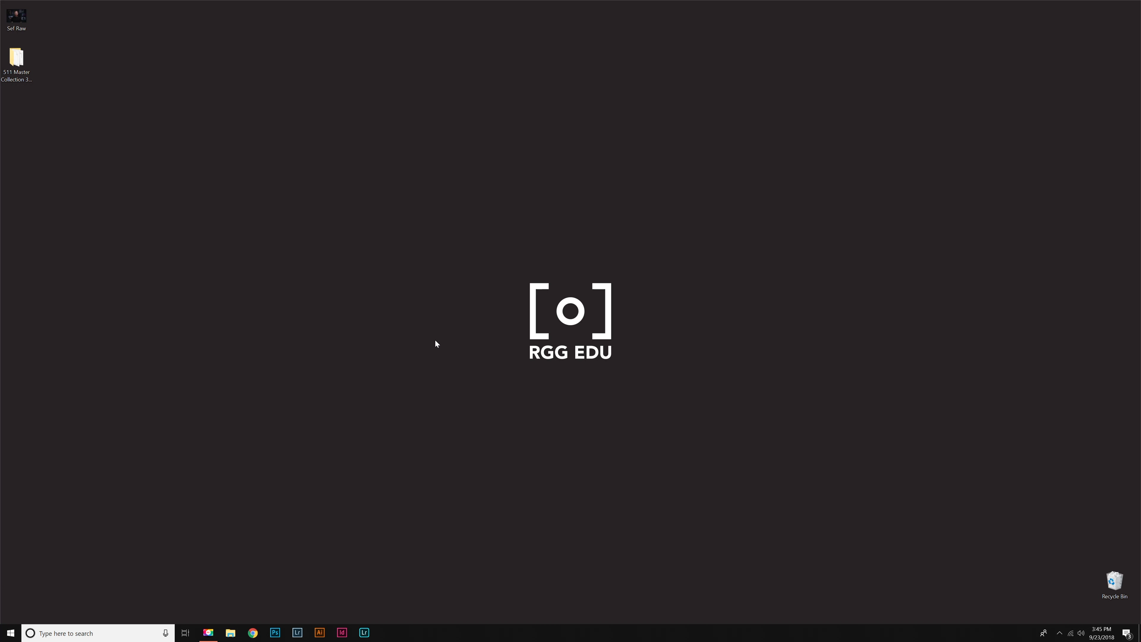
pyautogui.moveTo(439, 343)
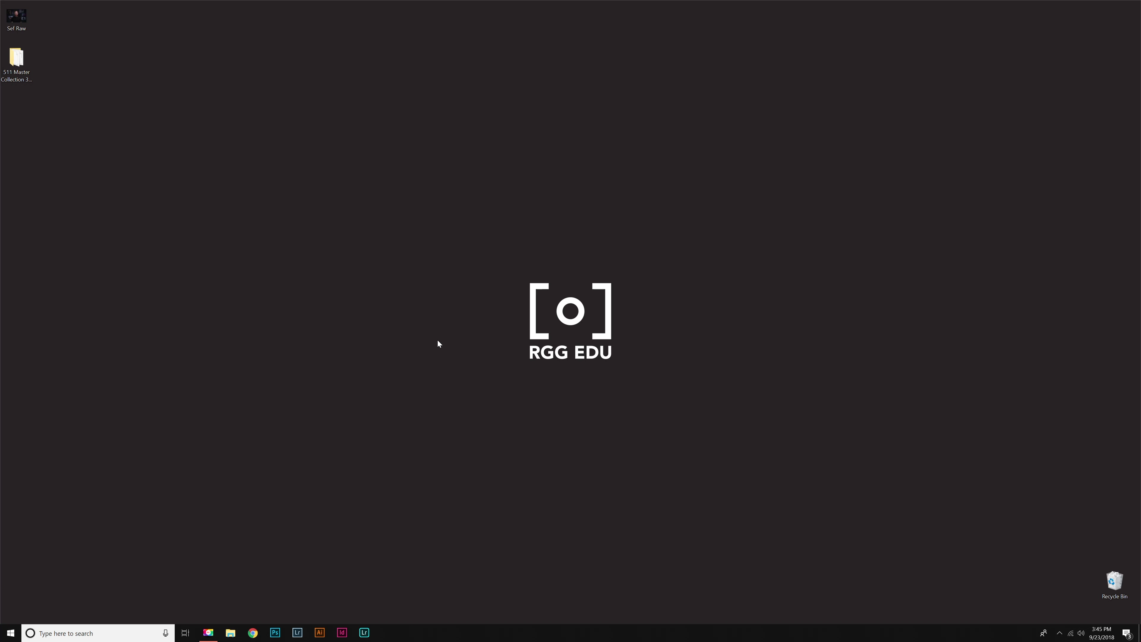
pyautogui.moveTo(366, 376)
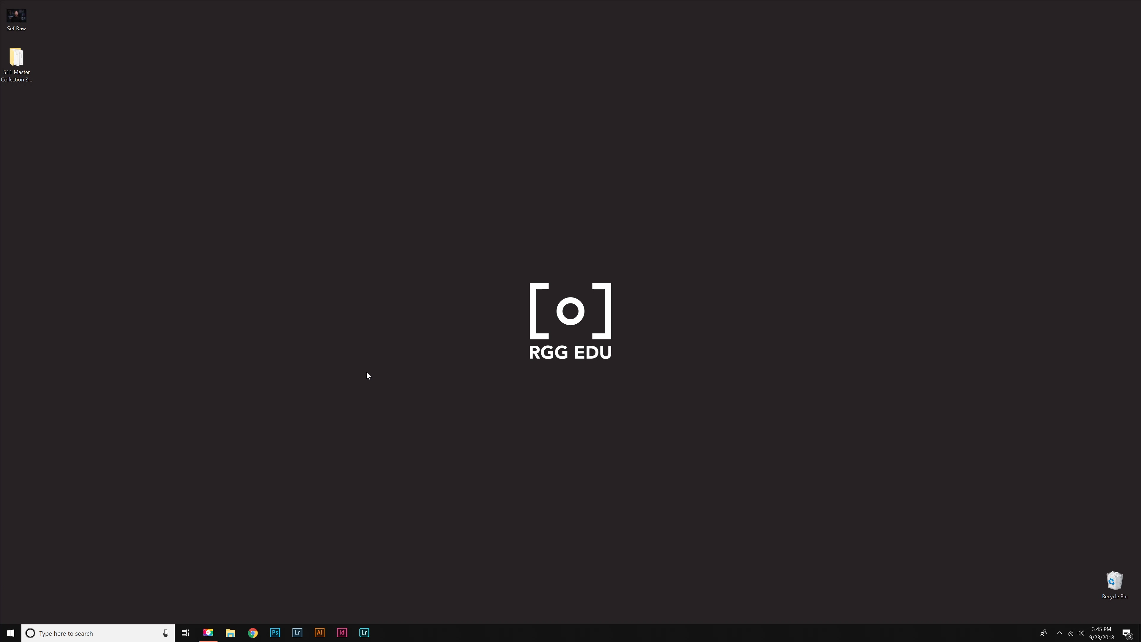
# Launch File Explorer on the right of the screen and show This PC's drives
pyautogui.click(231, 632)
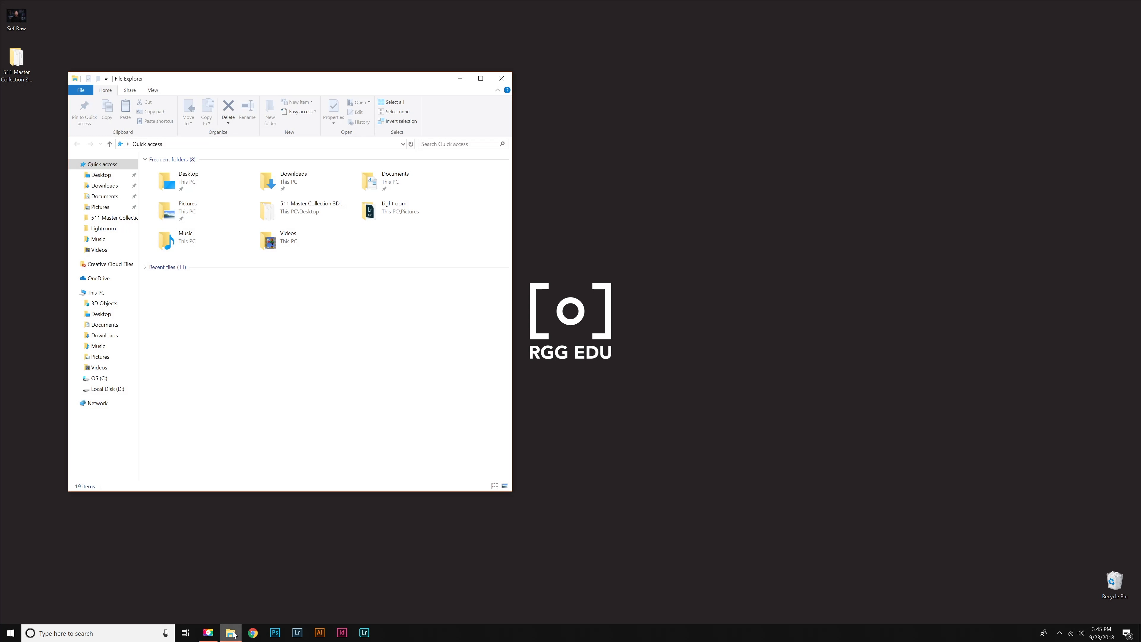
pyautogui.moveTo(291, 79); pyautogui.dragTo(886, 84)
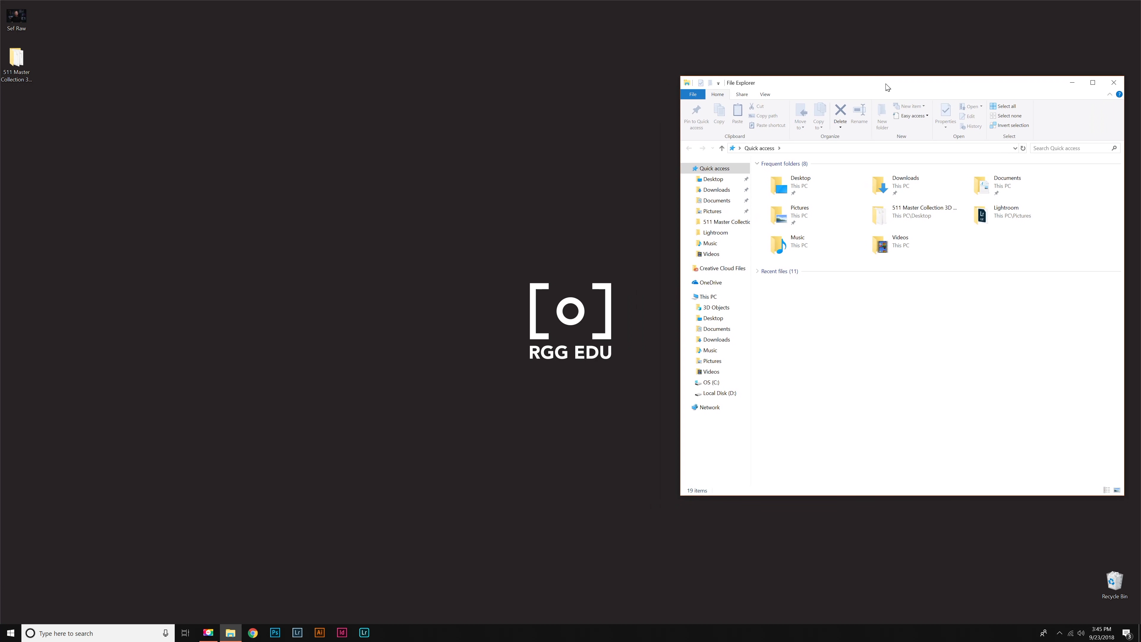
pyautogui.moveTo(886, 82); pyautogui.dragTo(879, 77)
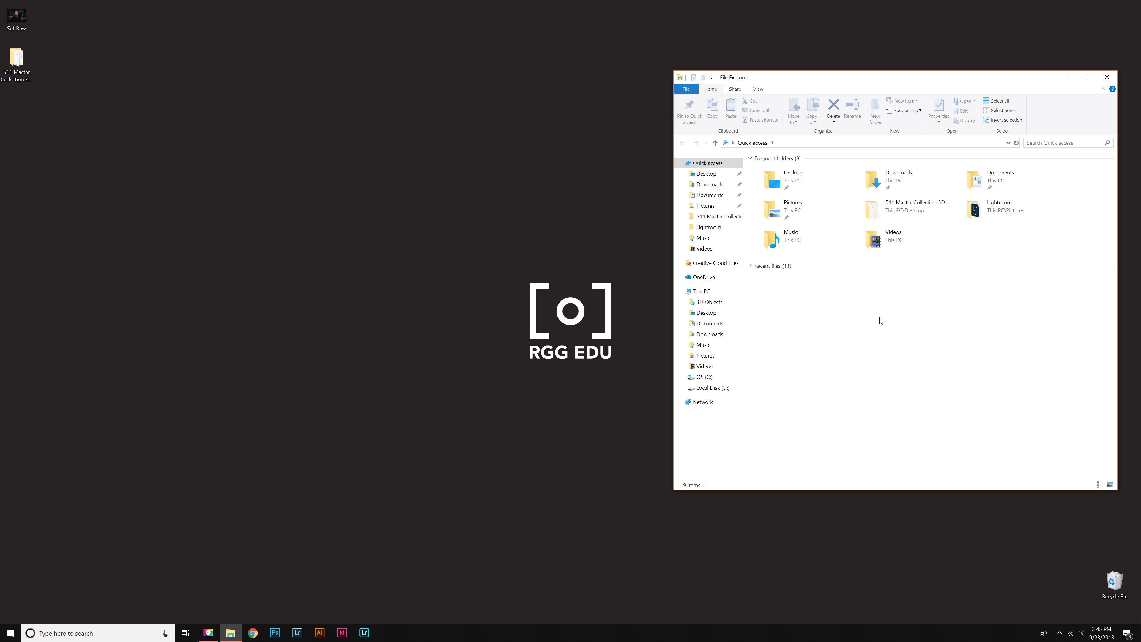
pyautogui.click(701, 291)
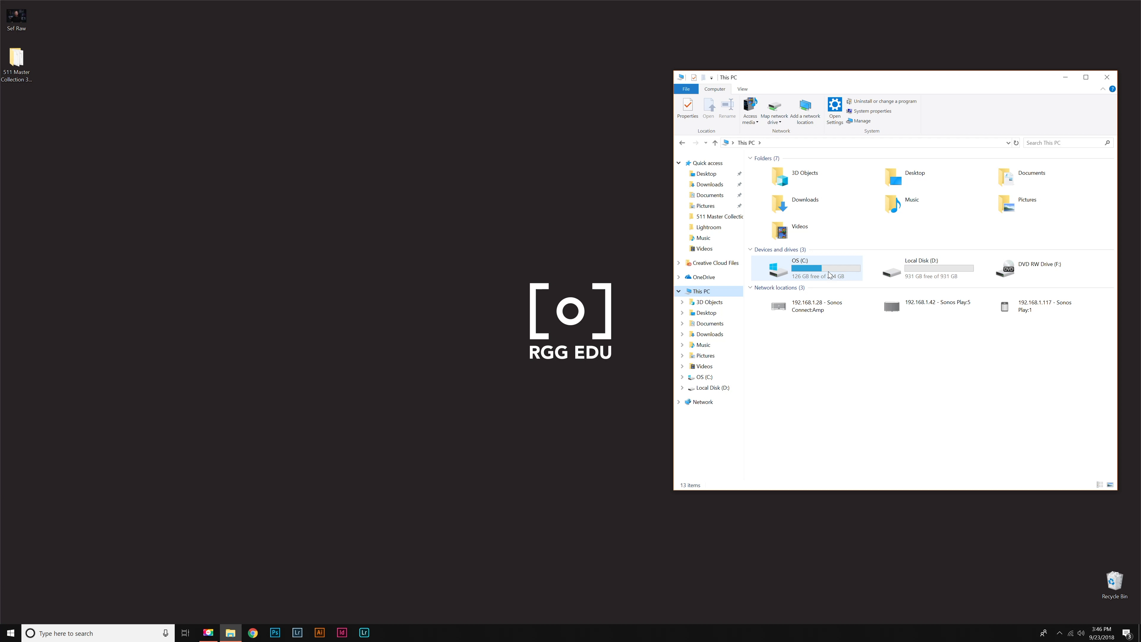
# Navigate into OS (C:), Users, then the RGG user folder
pyautogui.doubleClick(800, 261)
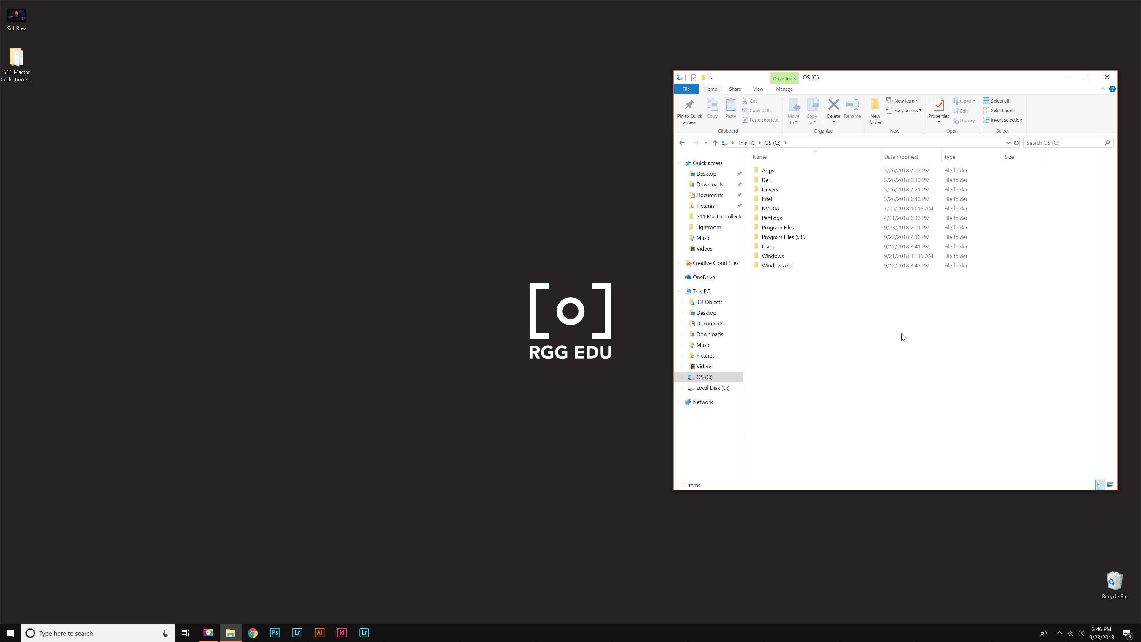
pyautogui.moveTo(812, 270)
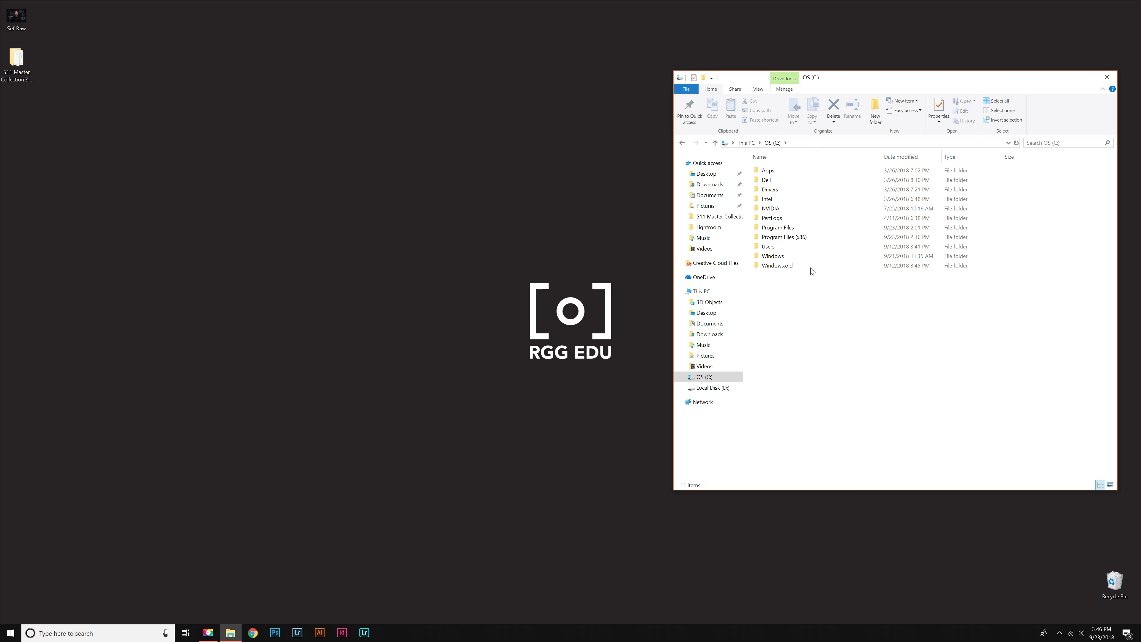
pyautogui.doubleClick(768, 246)
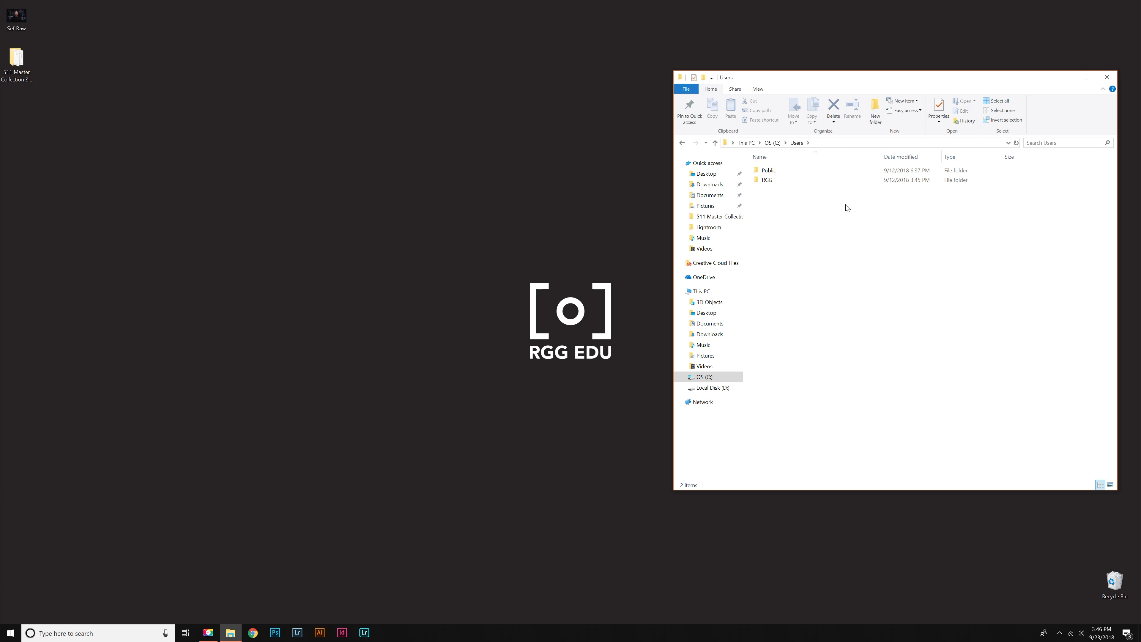
pyautogui.click(767, 179)
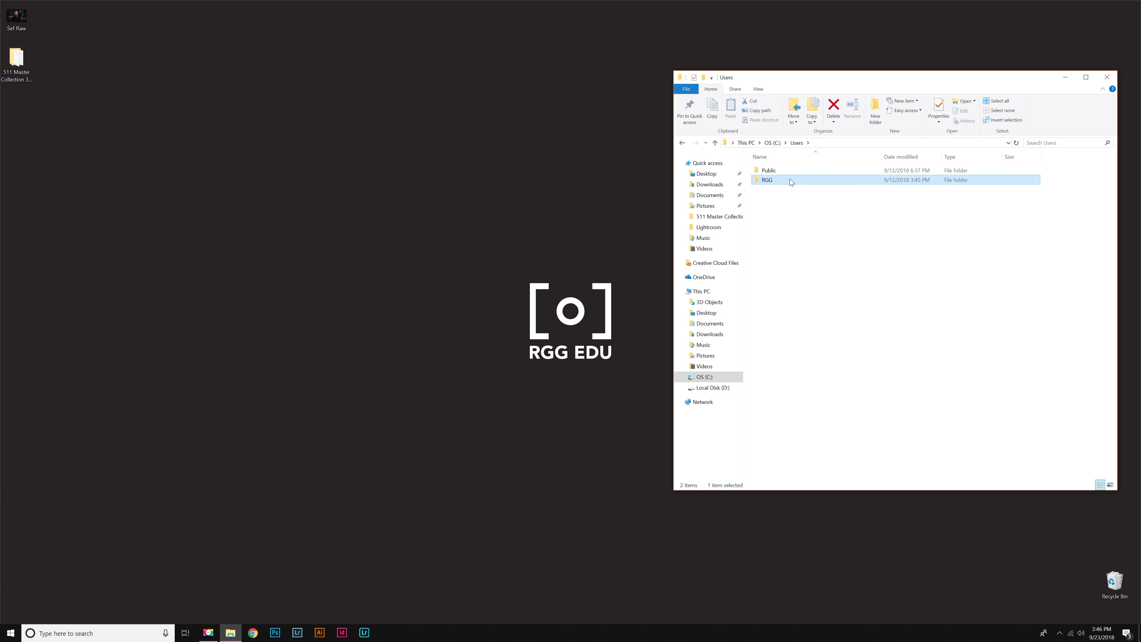
pyautogui.doubleClick(767, 179)
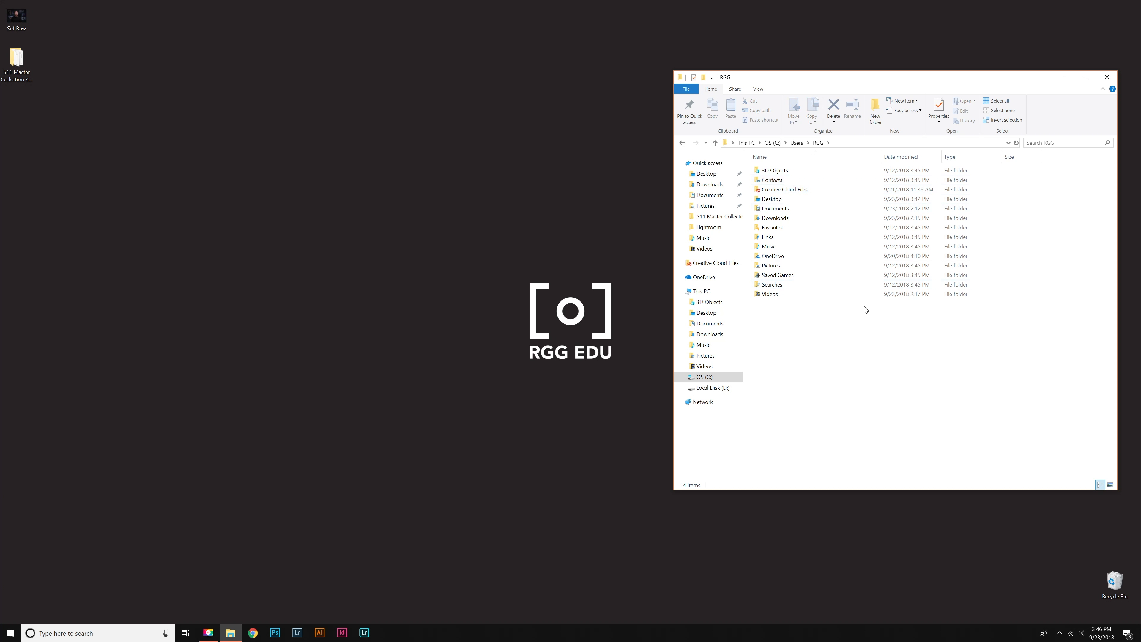
pyautogui.moveTo(877, 404)
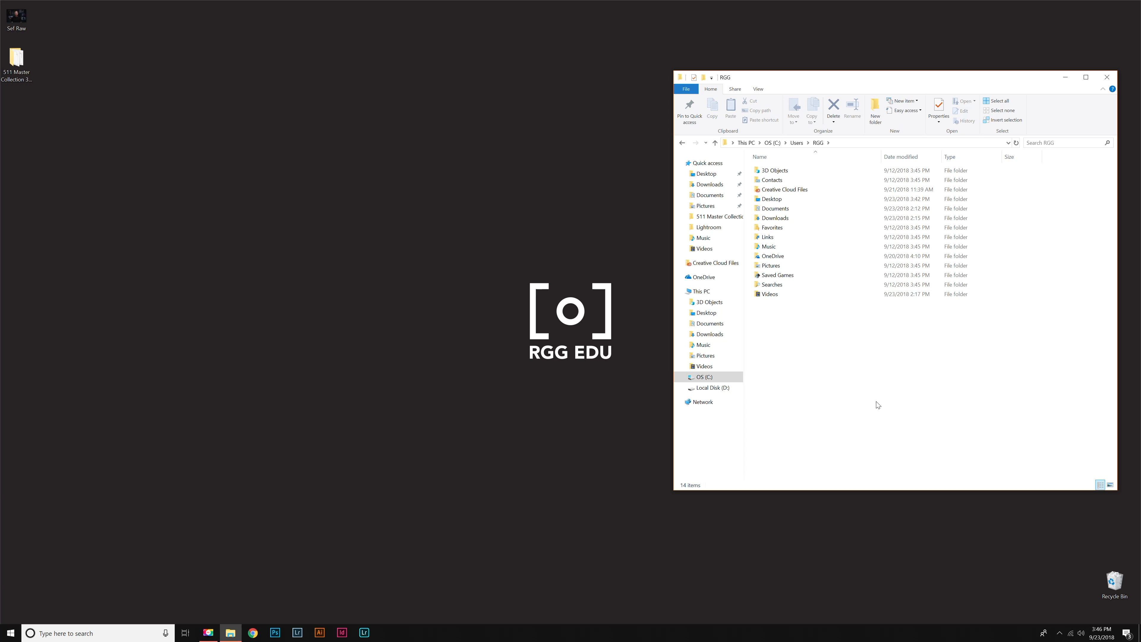
pyautogui.moveTo(913, 399)
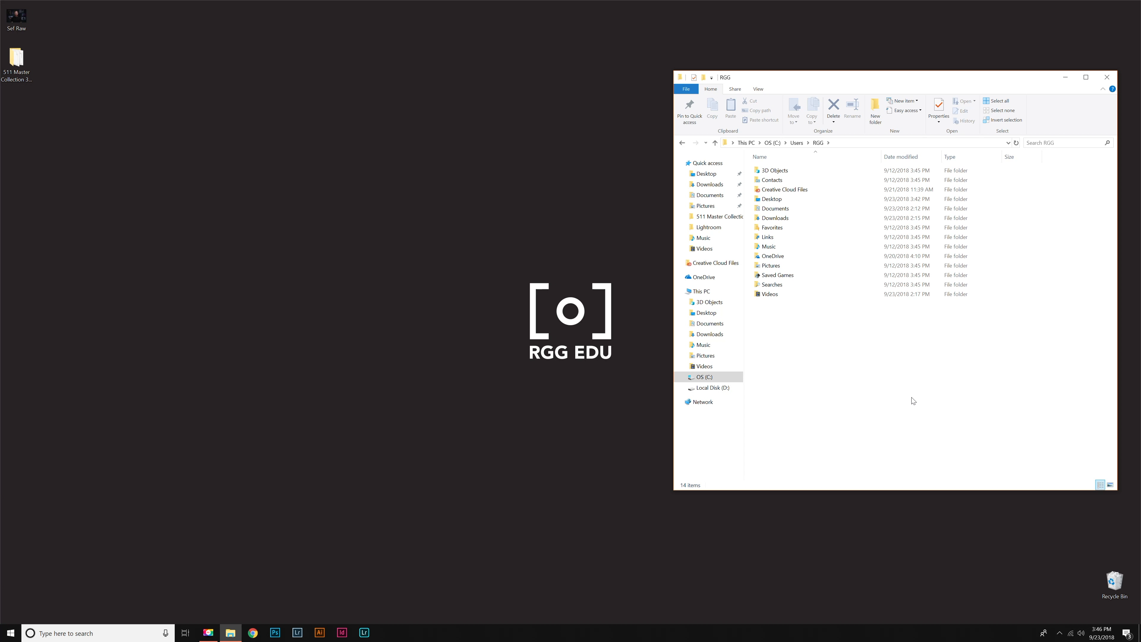
pyautogui.moveTo(901, 419)
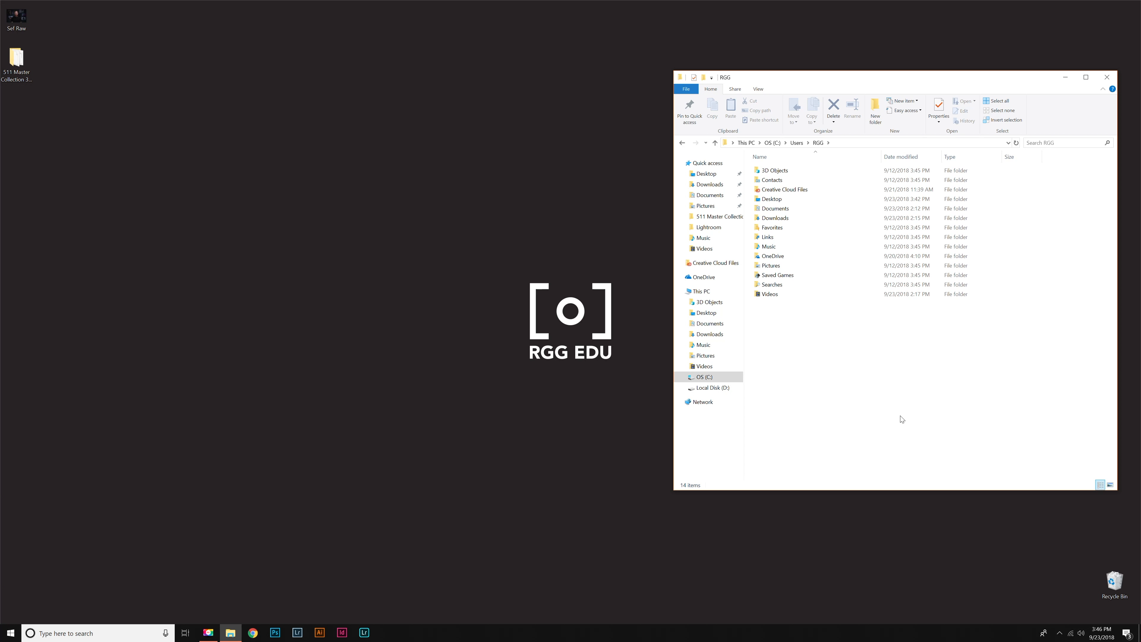
pyautogui.moveTo(912, 414)
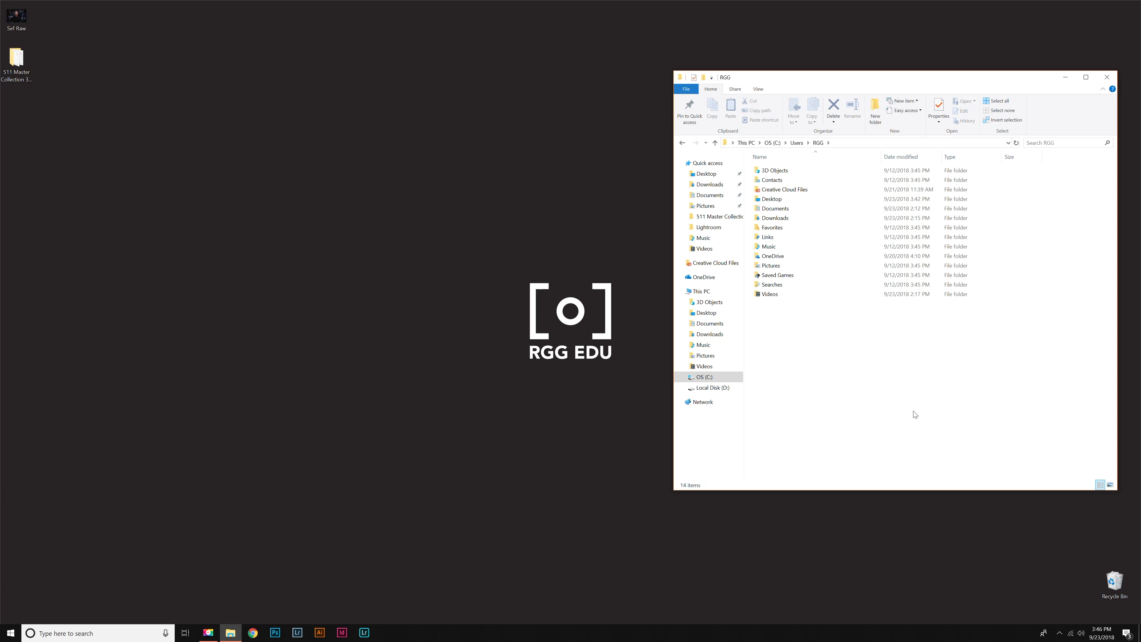
pyautogui.click(705, 376)
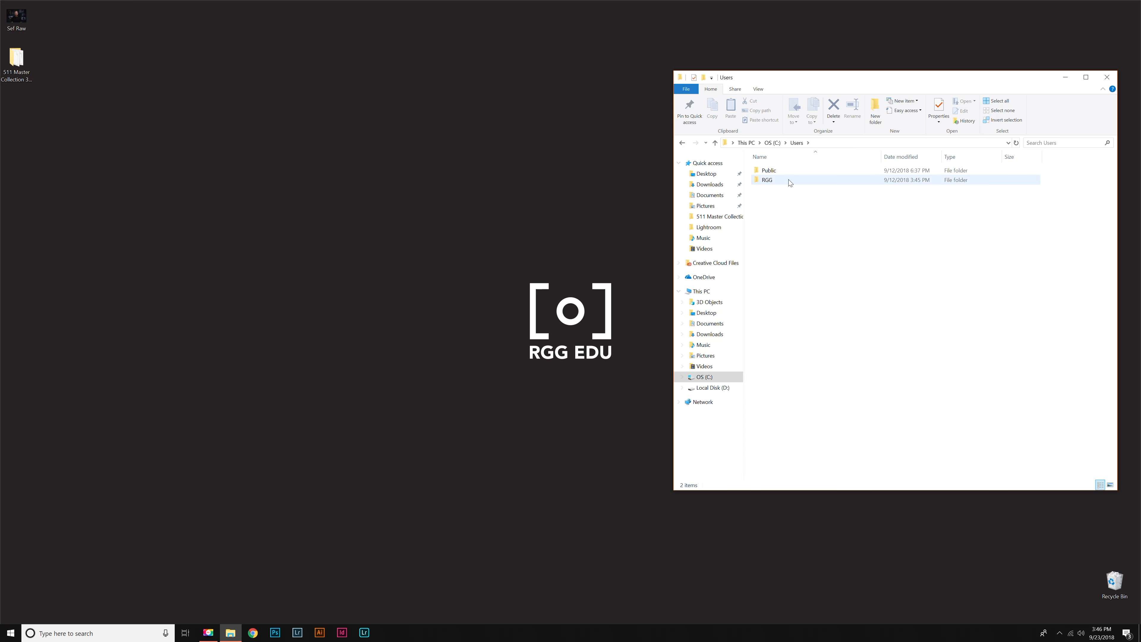
pyautogui.doubleClick(767, 179)
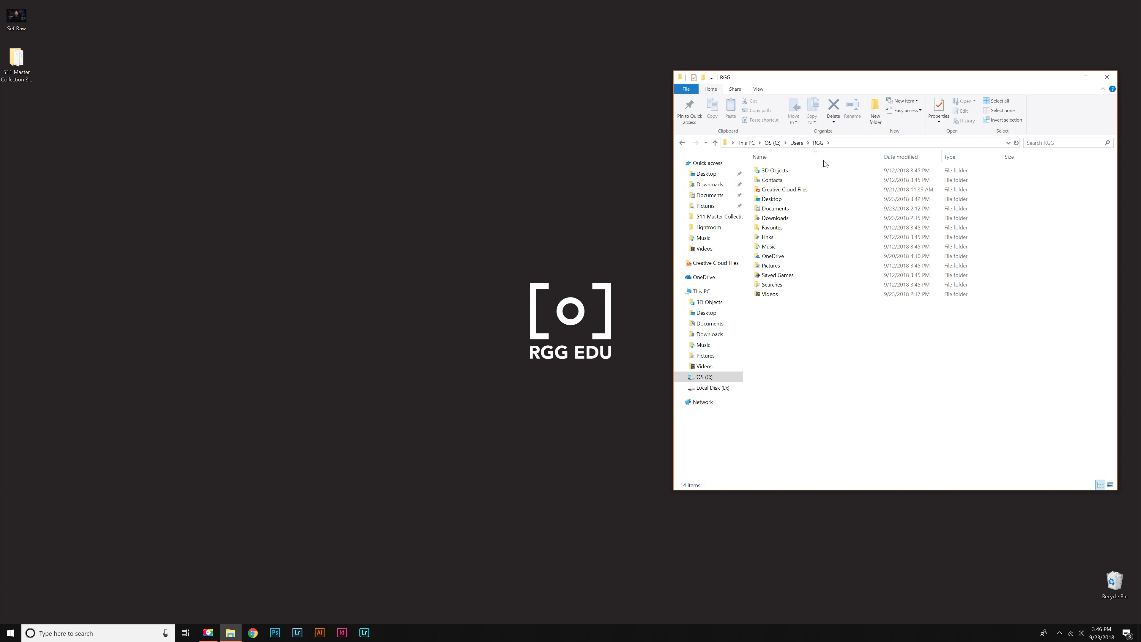
# Enable Hidden items in the View ribbon so AppData appears in C:\Users\RGG
pyautogui.click(758, 89)
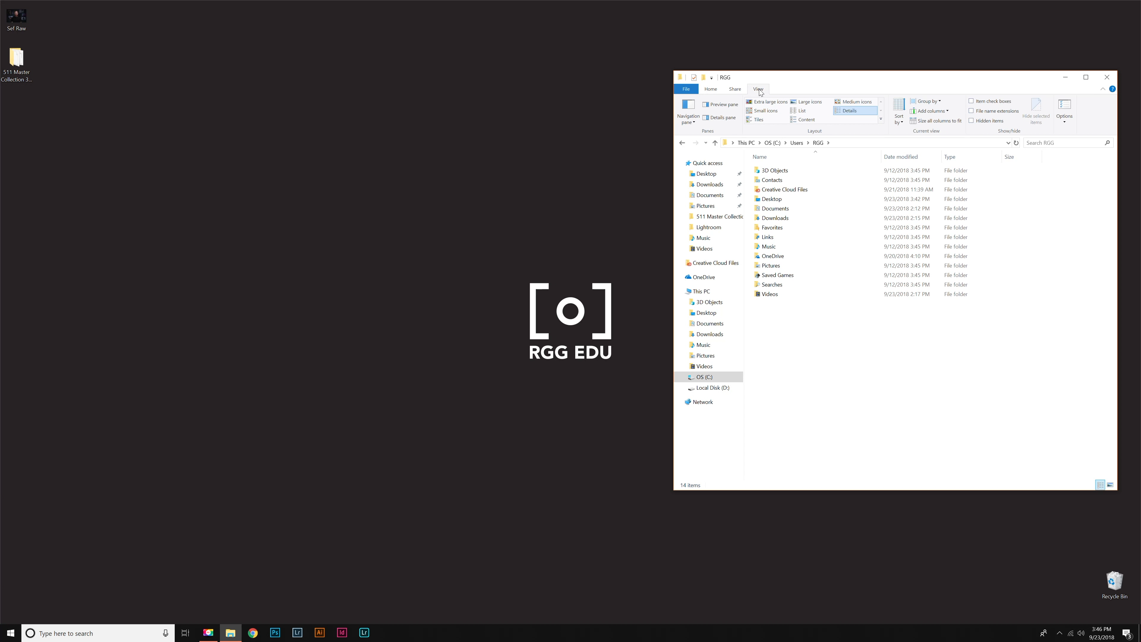
pyautogui.moveTo(980, 125)
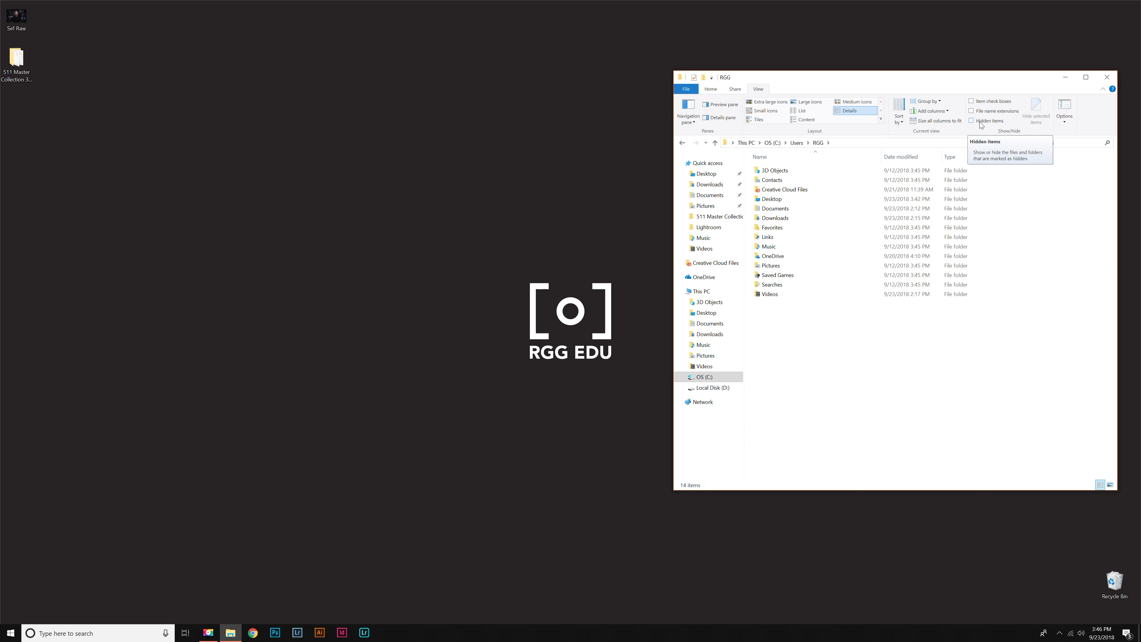
pyautogui.click(972, 121)
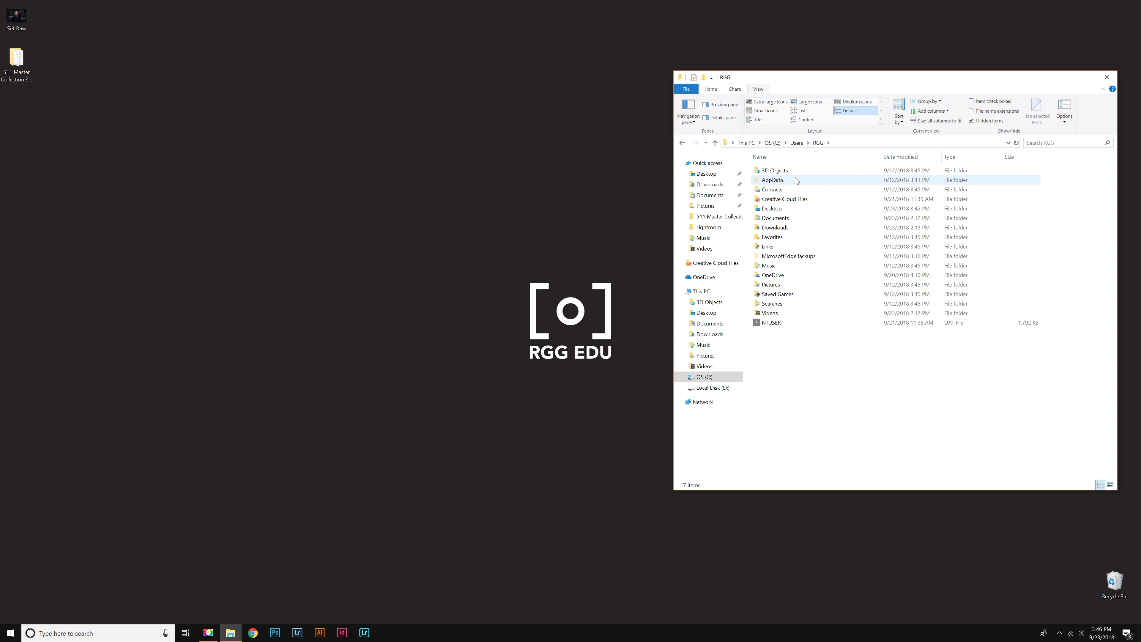
pyautogui.moveTo(797, 180)
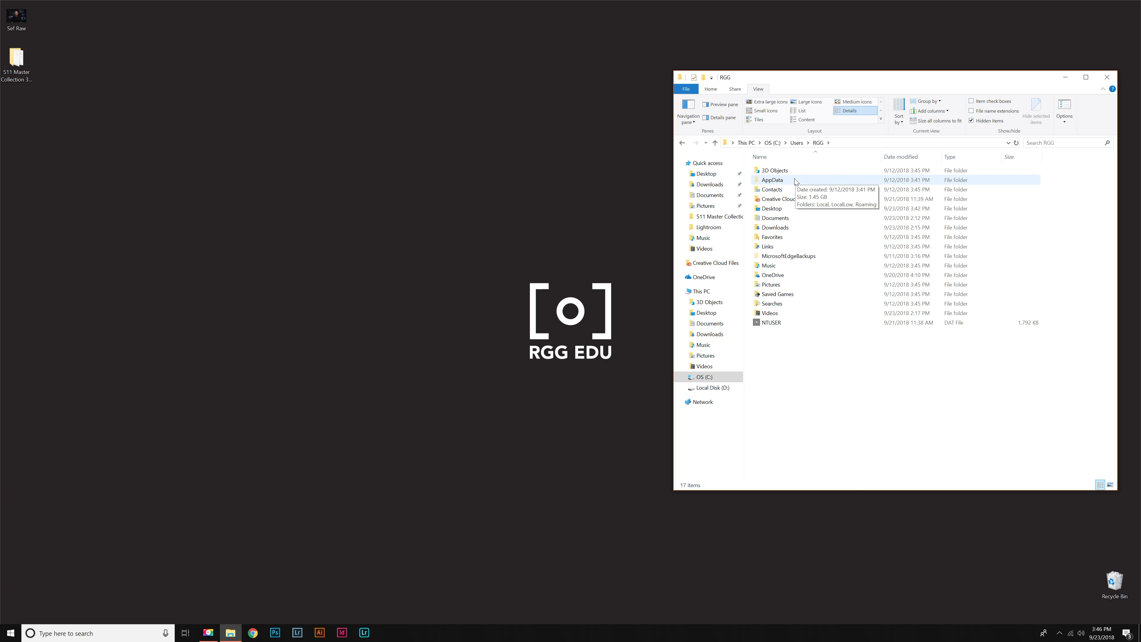
# Navigate through AppData, Roaming, Adobe and CameraRaw into its Settings folder
pyautogui.doubleClick(772, 180)
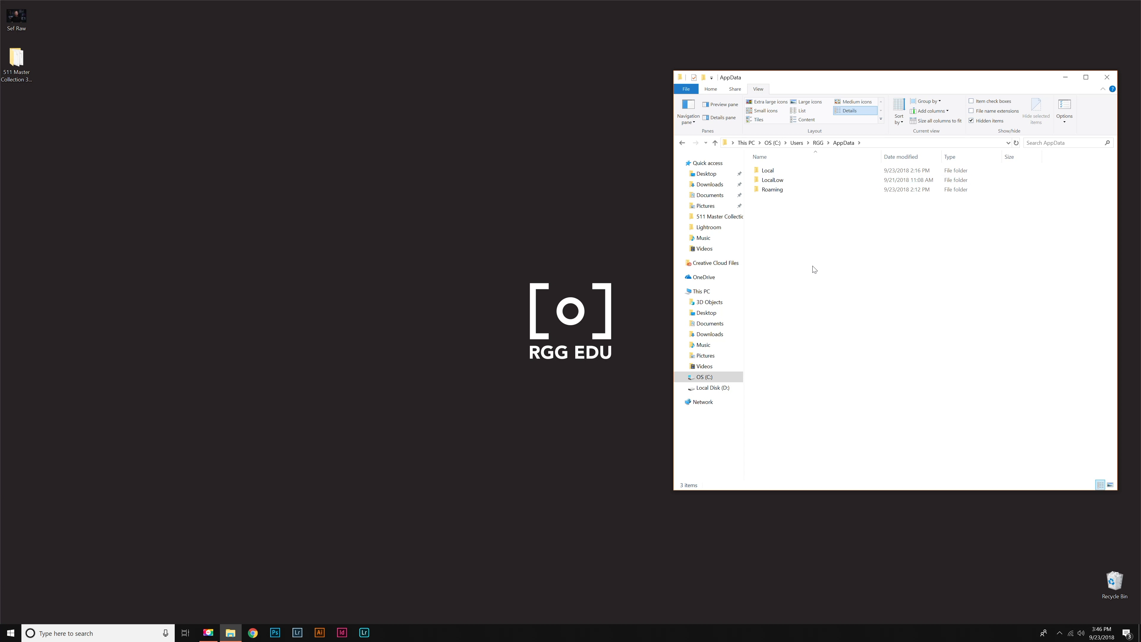
pyautogui.click(772, 190)
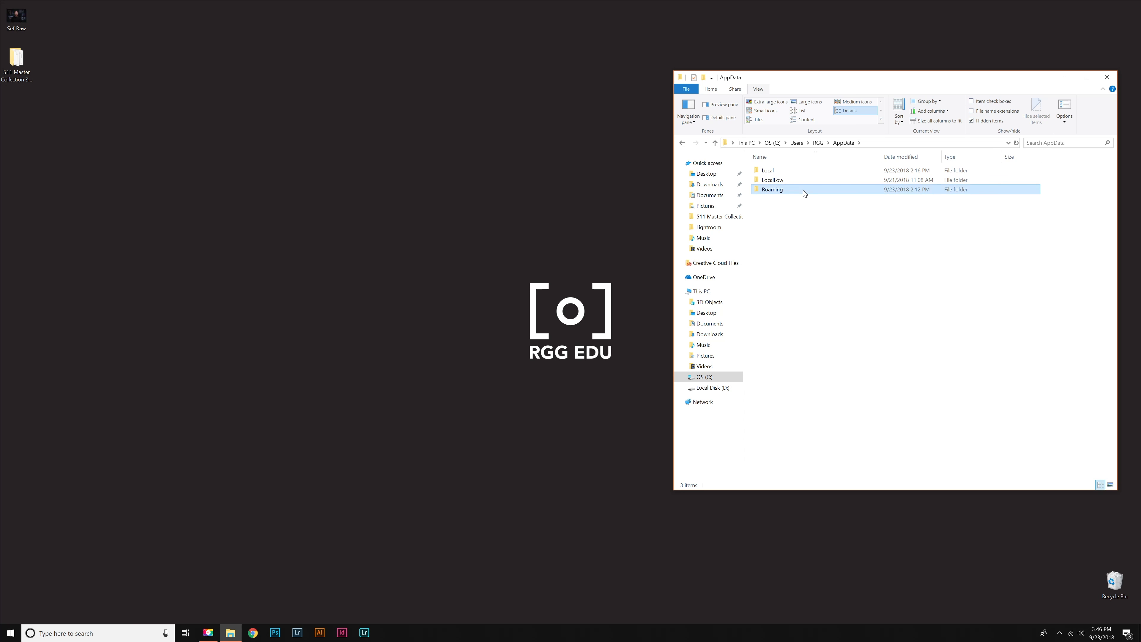
pyautogui.doubleClick(772, 190)
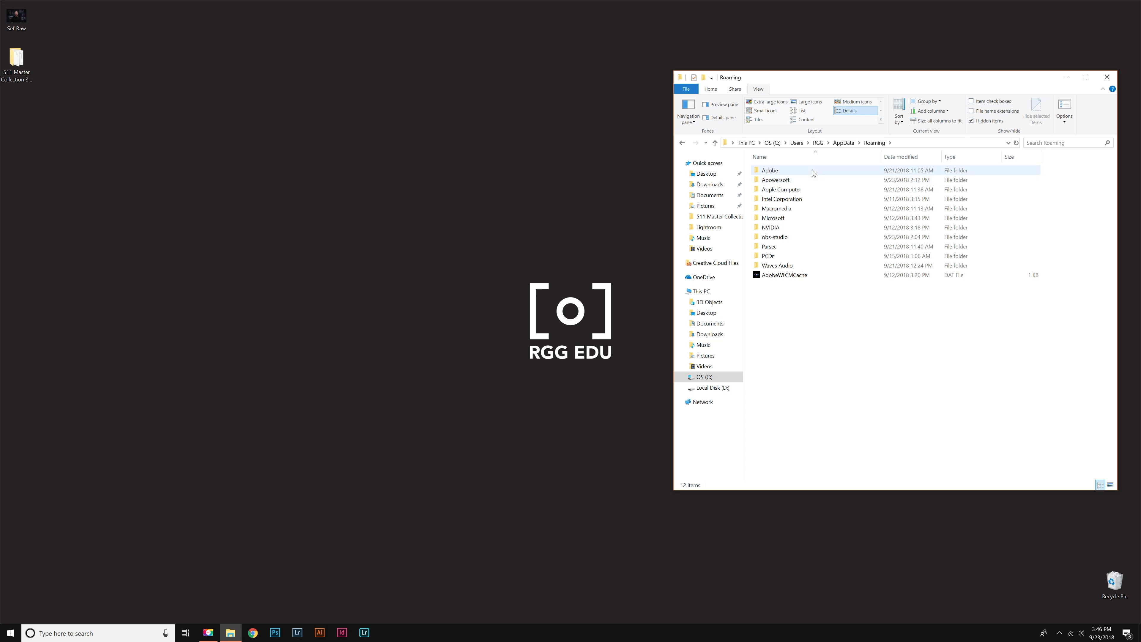
pyautogui.doubleClick(770, 170)
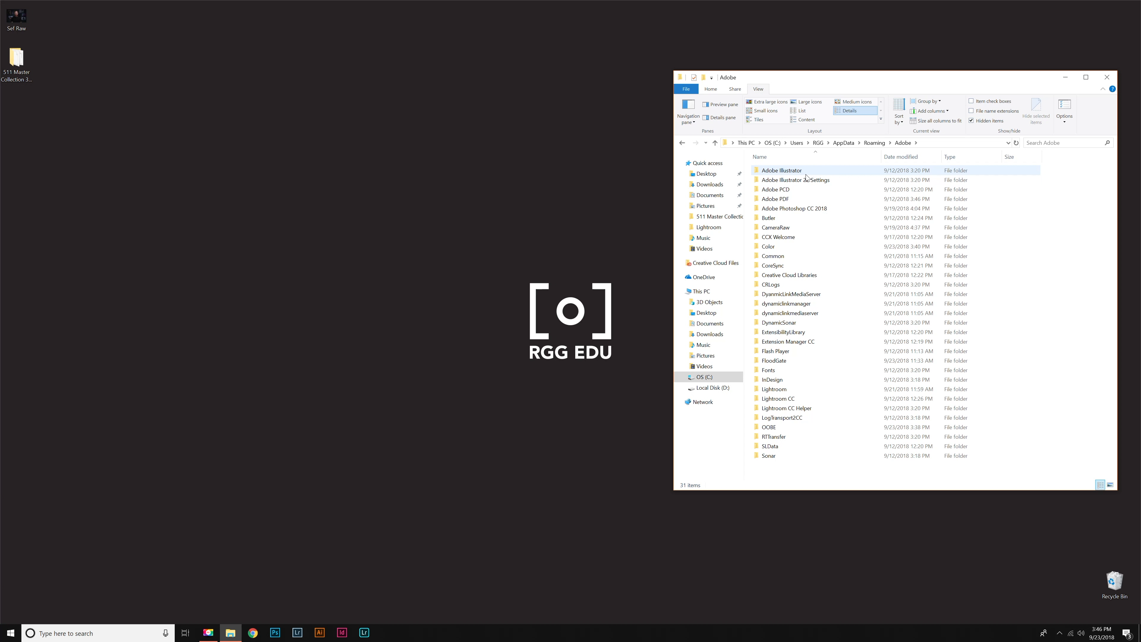
pyautogui.doubleClick(776, 227)
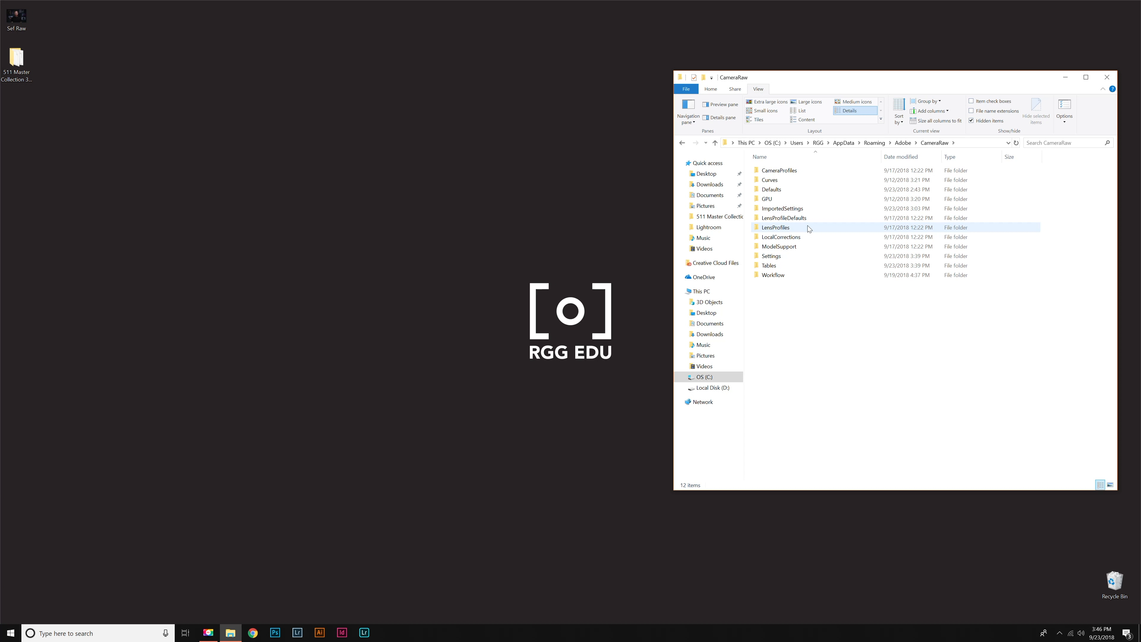
pyautogui.doubleClick(771, 256)
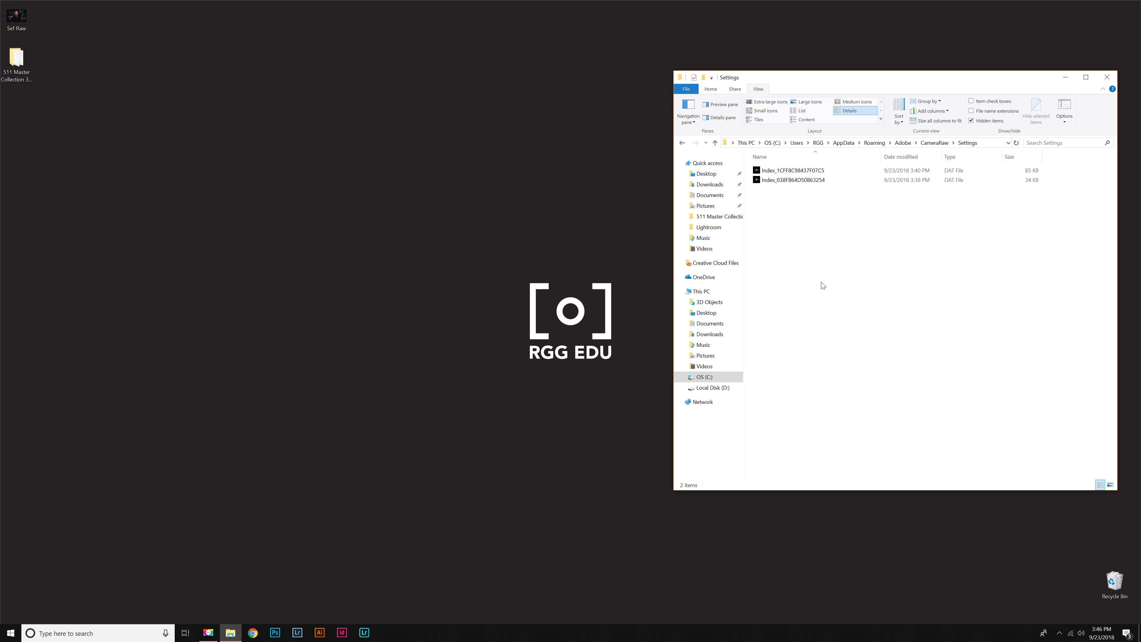
pyautogui.click(792, 170)
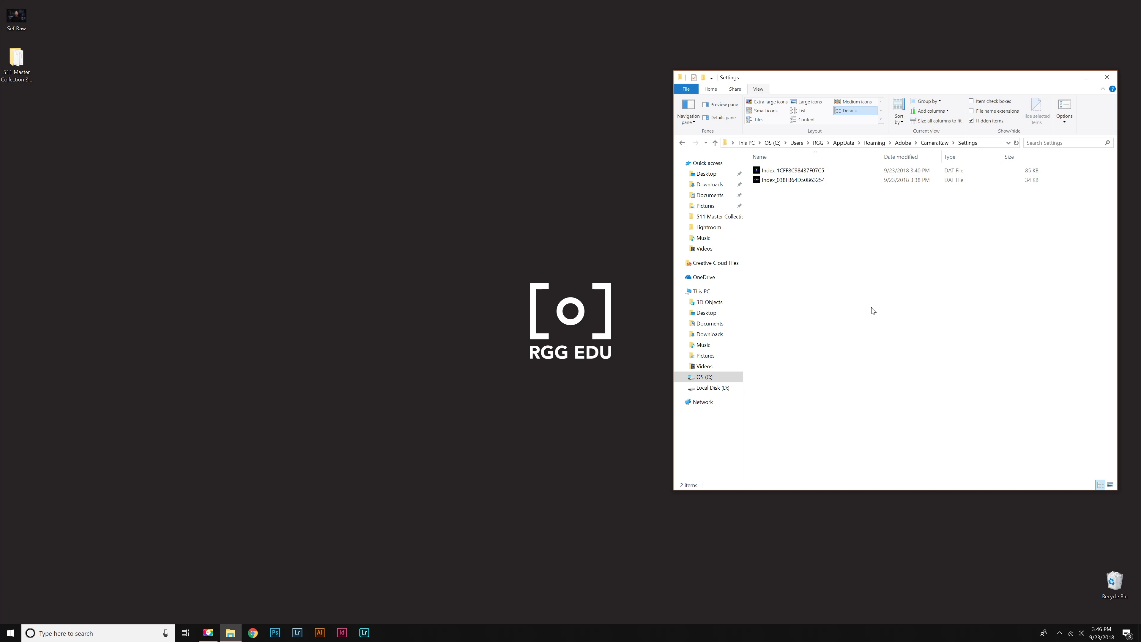
pyautogui.moveTo(882, 285)
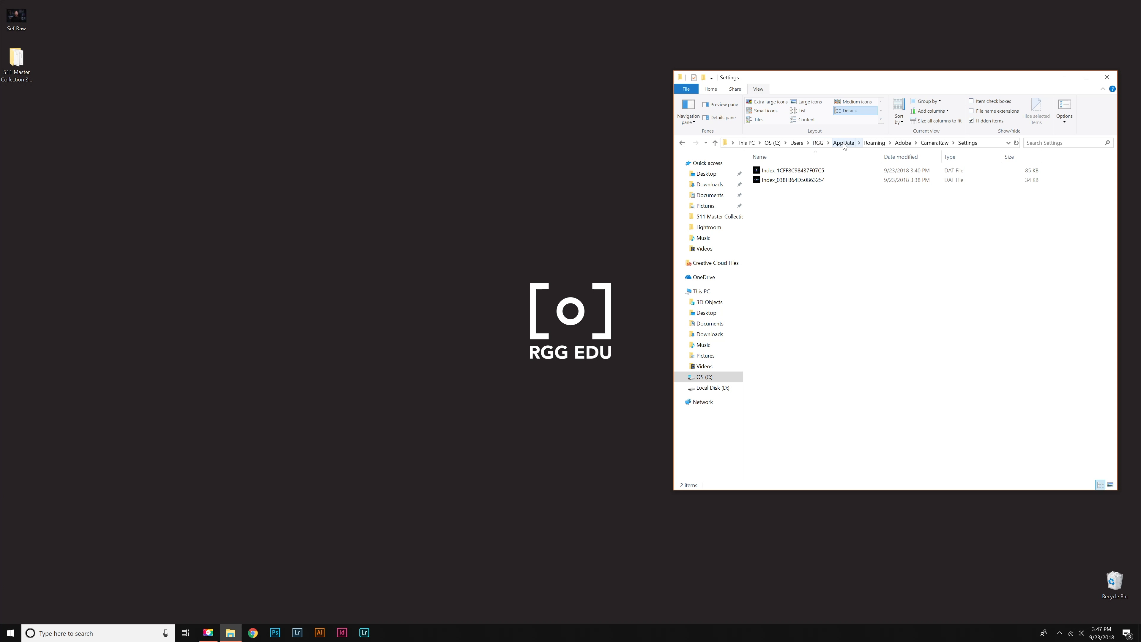
pyautogui.moveTo(851, 148)
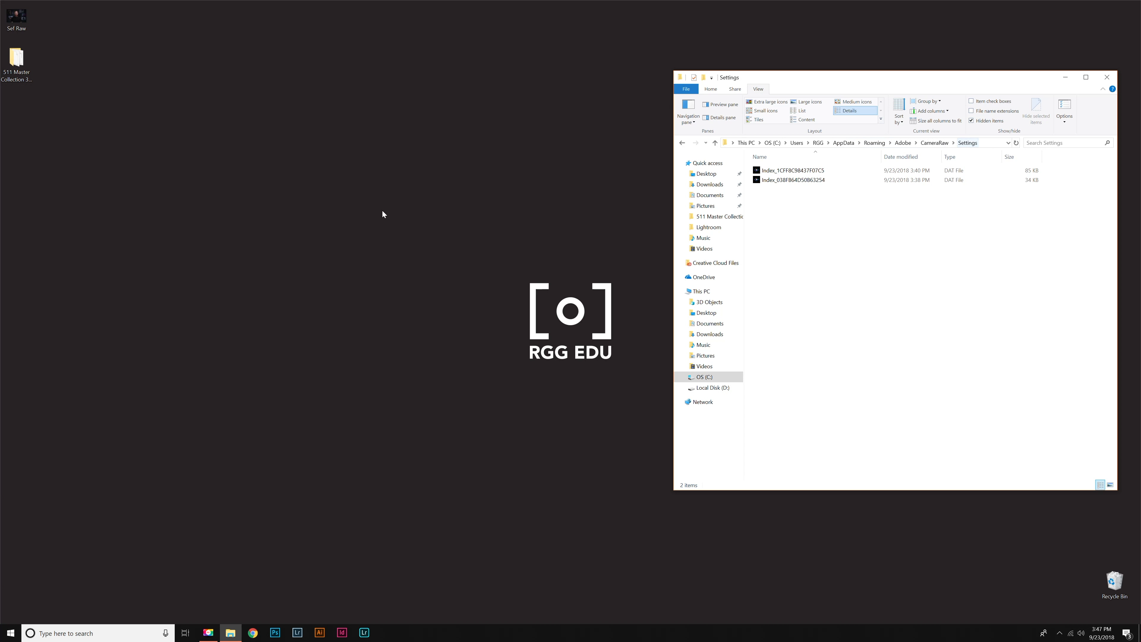
# Select all 100 XMP profiles in the 3D LUT Profiles folder and paste them into Settings
pyautogui.click(17, 59)
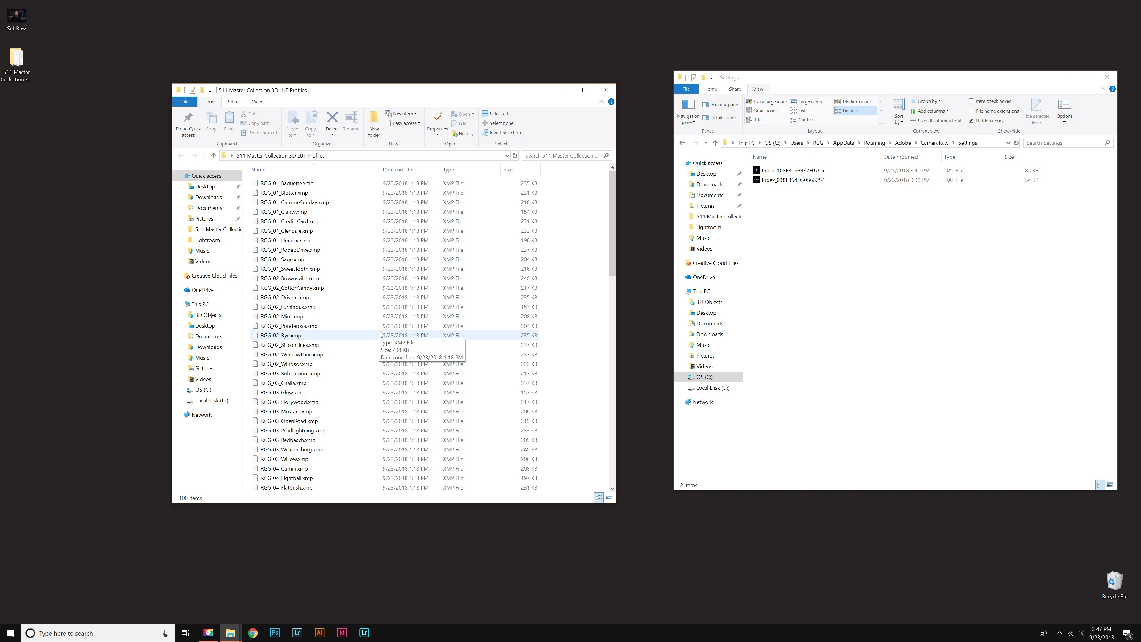
pyautogui.scroll(-3)
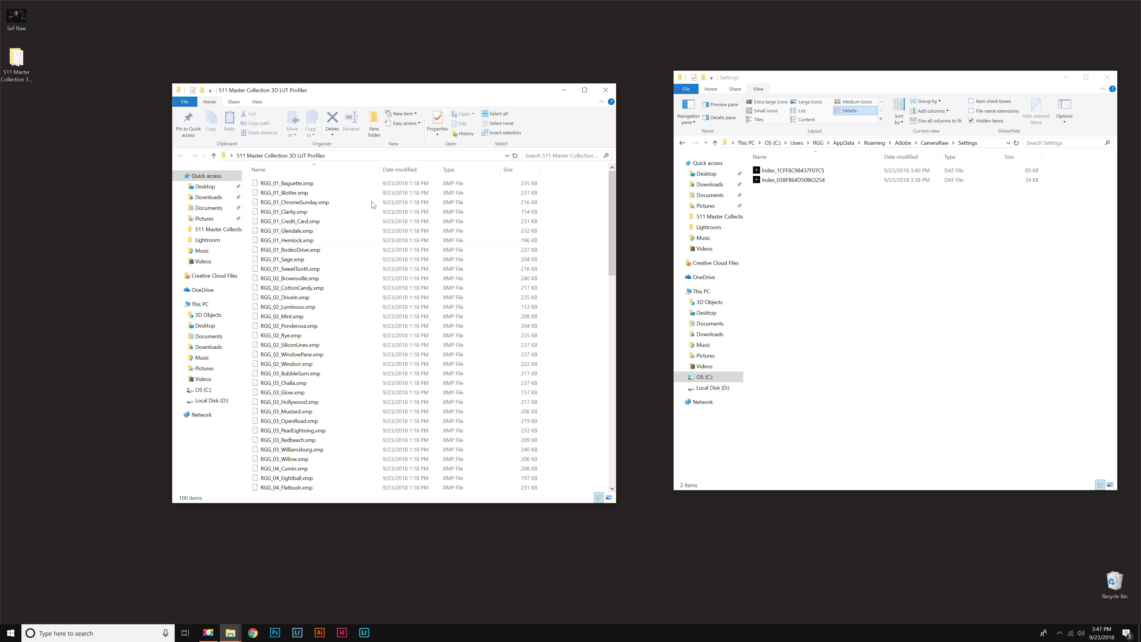
pyautogui.click(287, 183)
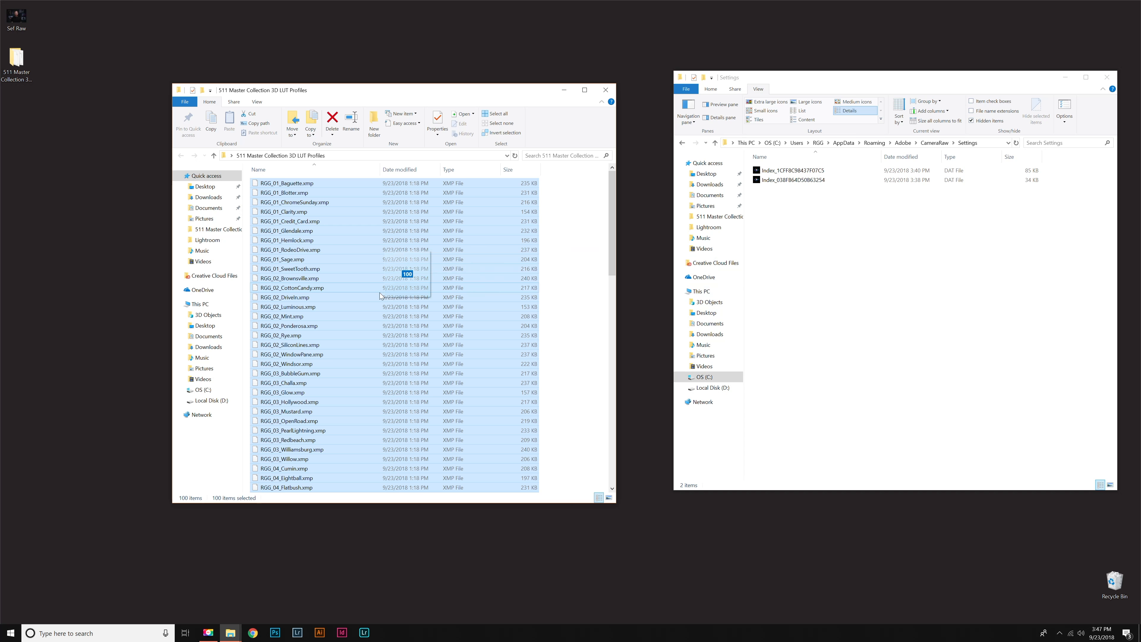
pyautogui.moveTo(827, 317)
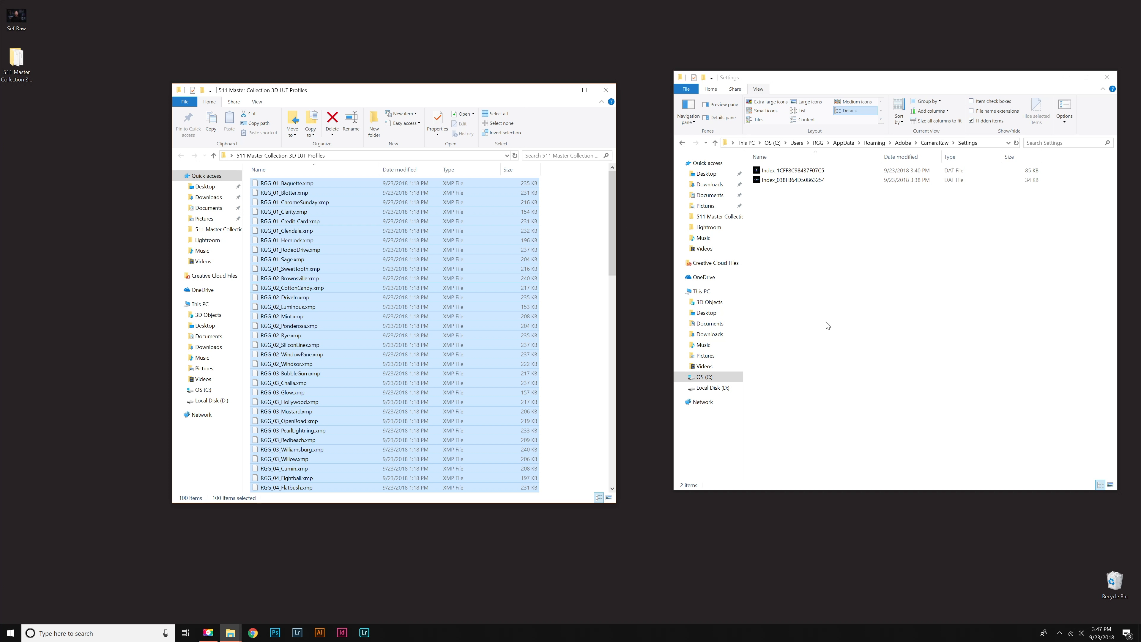
pyautogui.moveTo(405, 276)
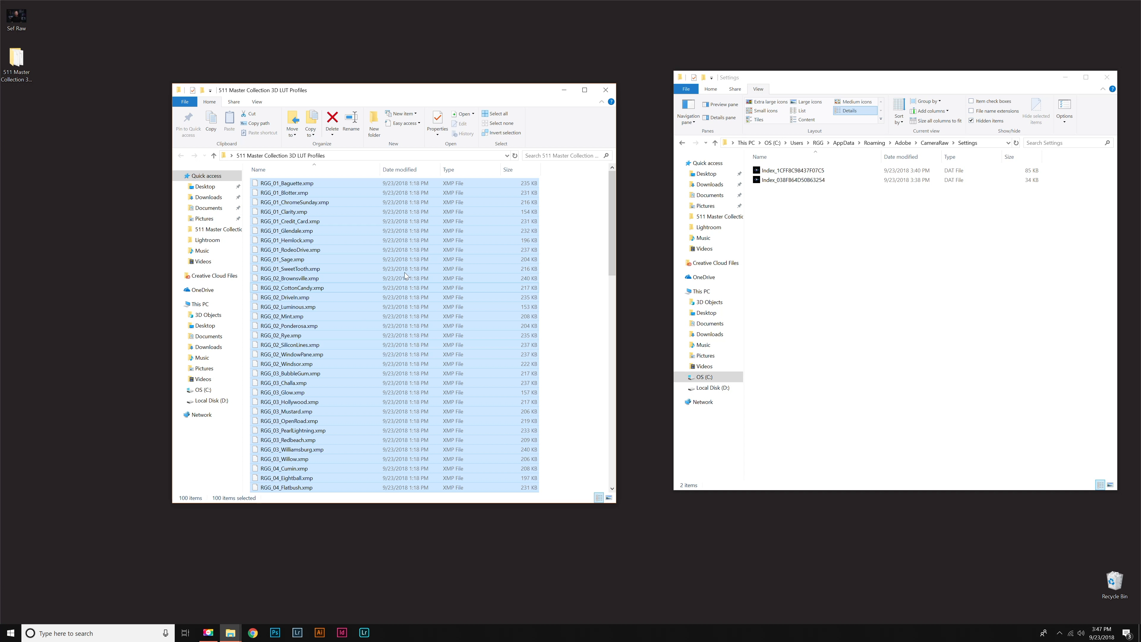
pyautogui.moveTo(348, 291)
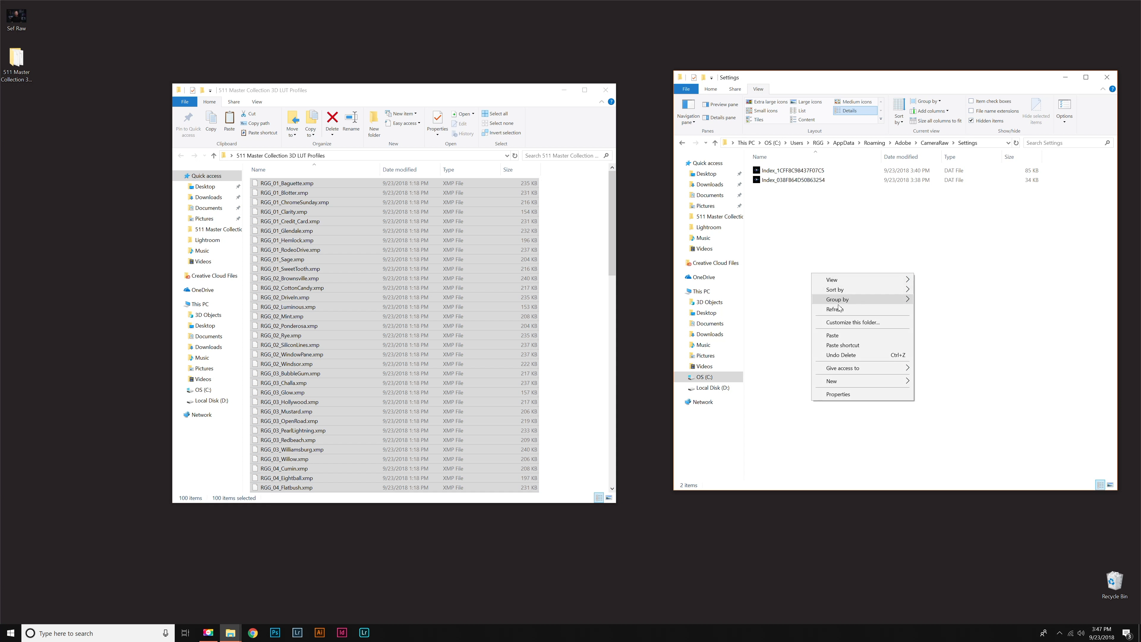
pyautogui.moveTo(845, 337)
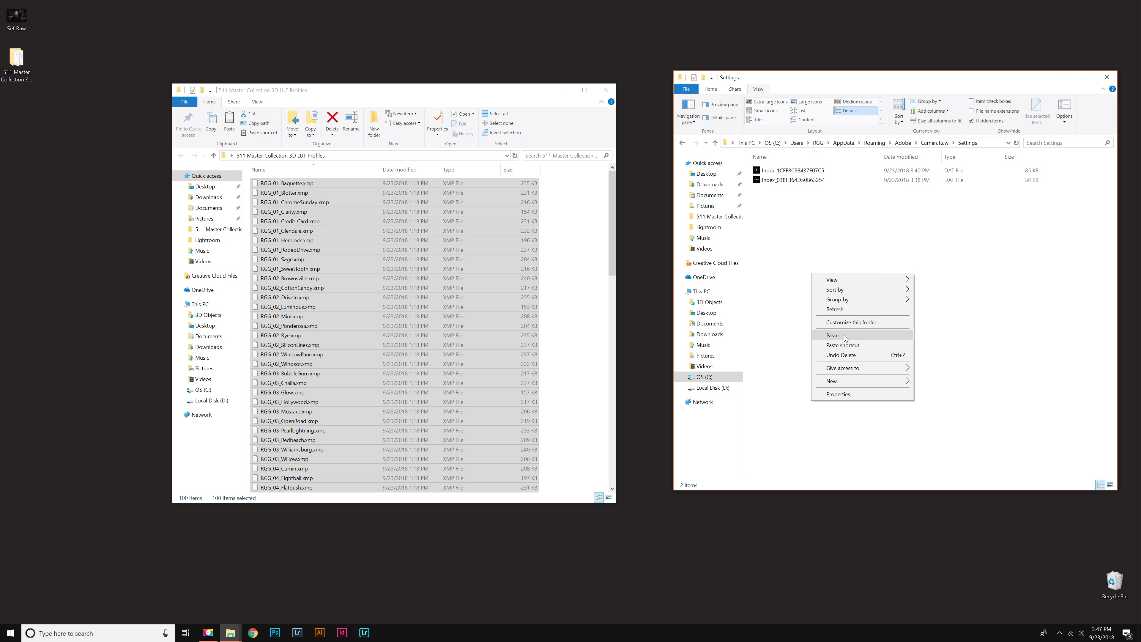
pyautogui.click(274, 632)
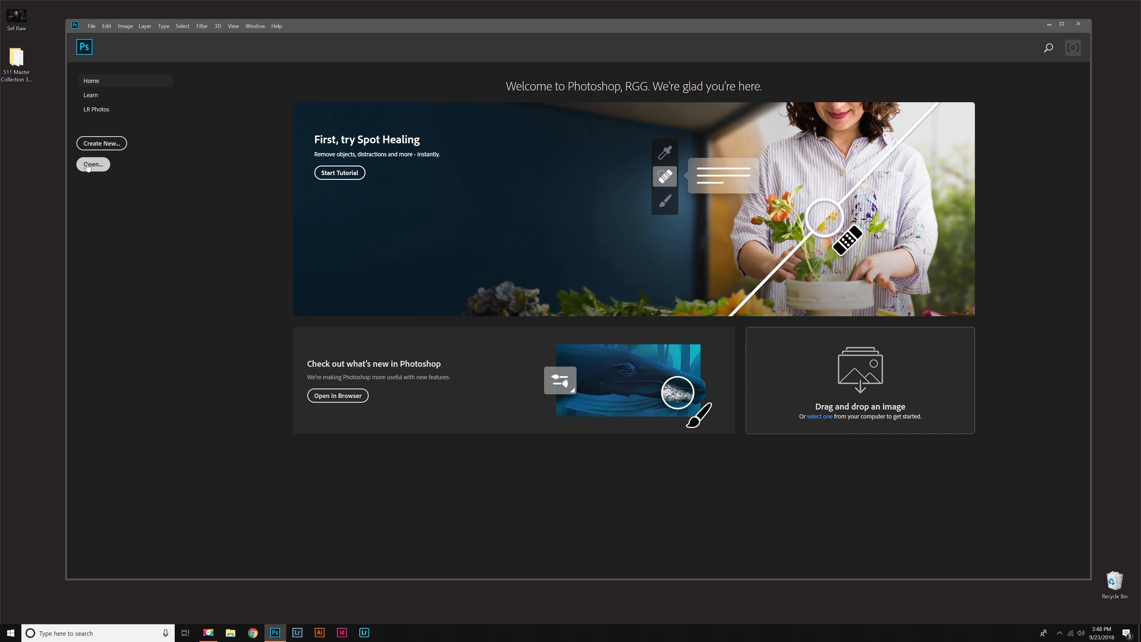
# Choose Sef Raw.CR2 from Photoshop's start screen so it loads in Camera Raw
pyautogui.click(93, 164)
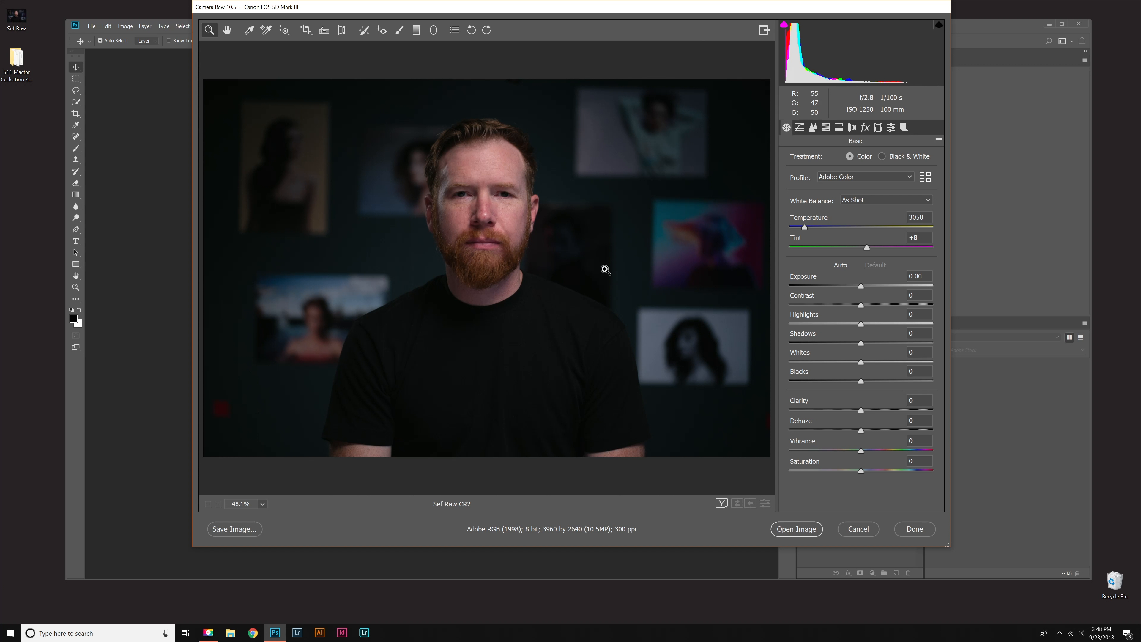
pyautogui.moveTo(908, 183)
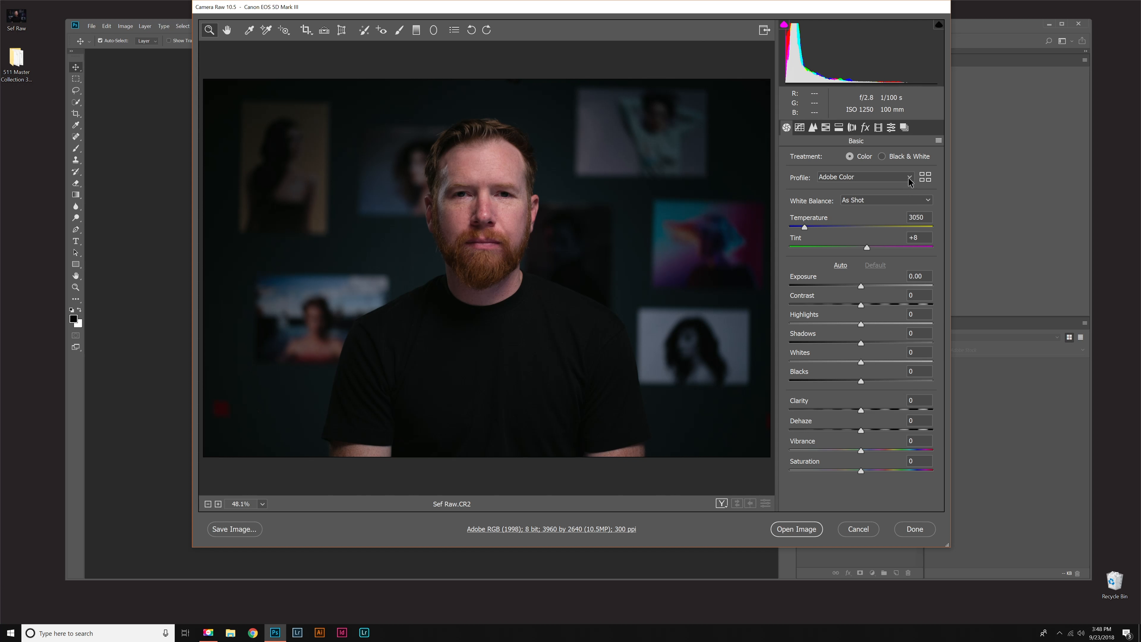
pyautogui.moveTo(834, 172)
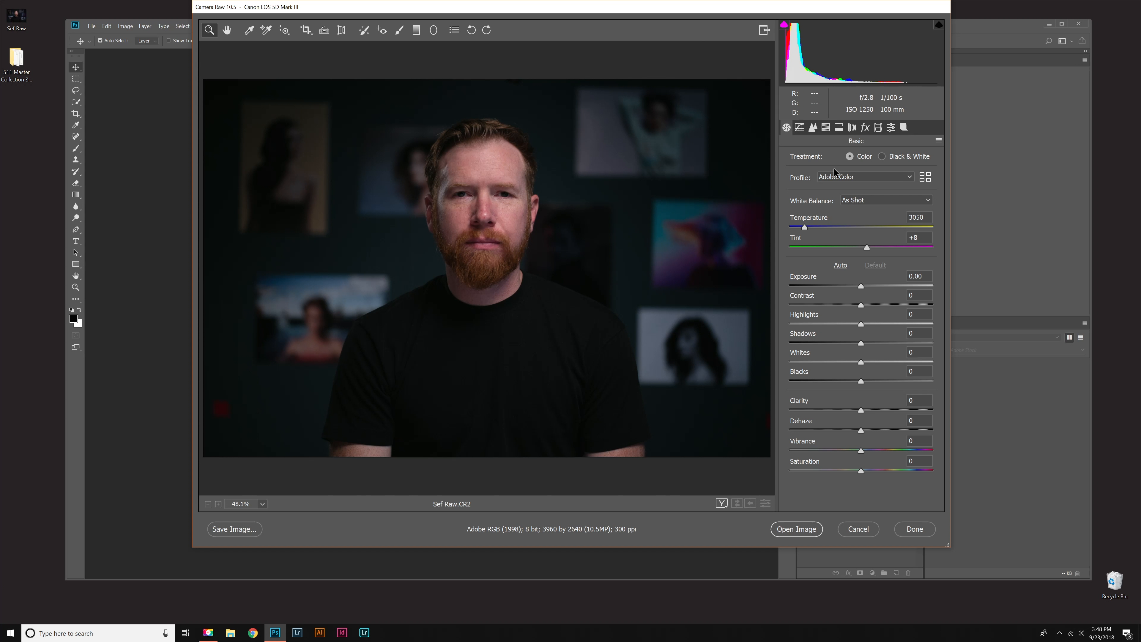
# Show the Profile Browser with Favorites collapsed, listing the RGG profile groups
pyautogui.click(865, 177)
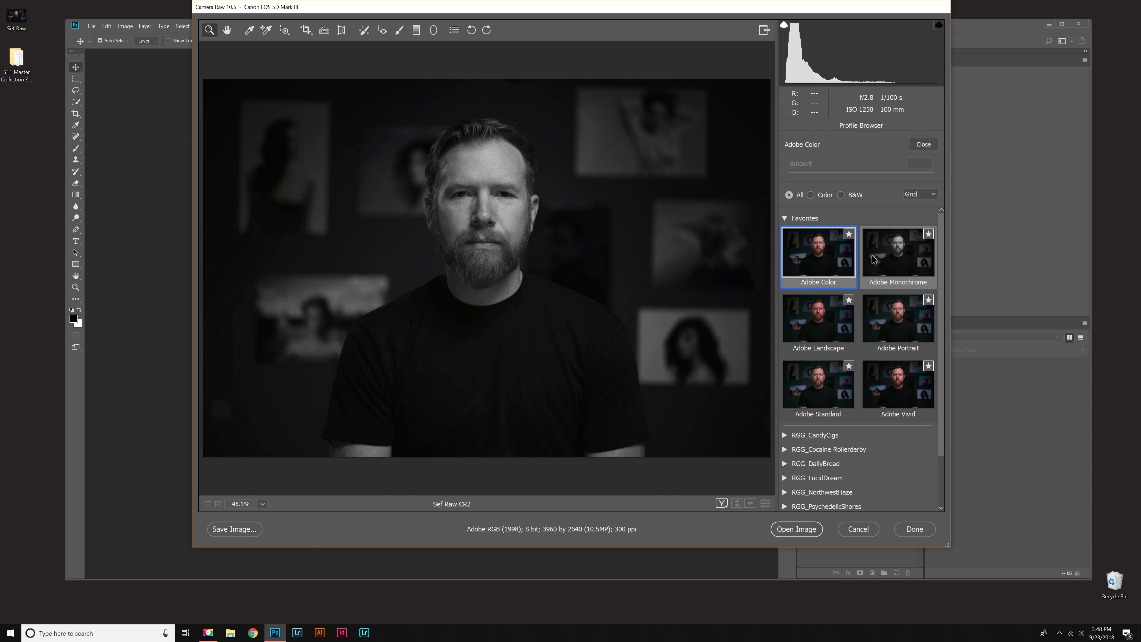
pyautogui.click(784, 218)
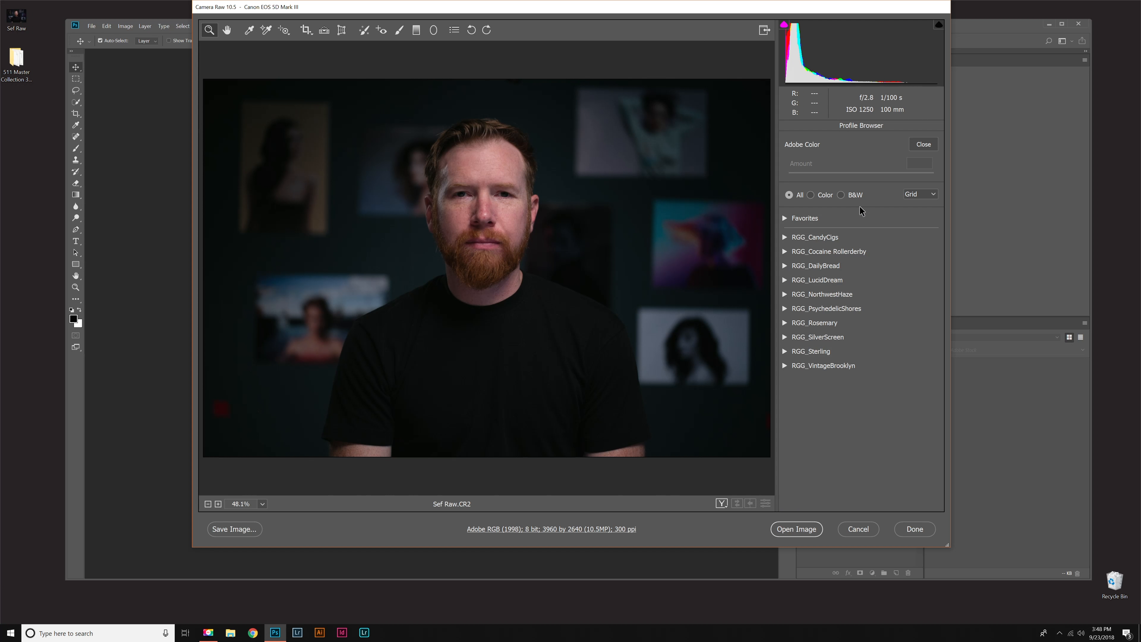
pyautogui.moveTo(839, 361)
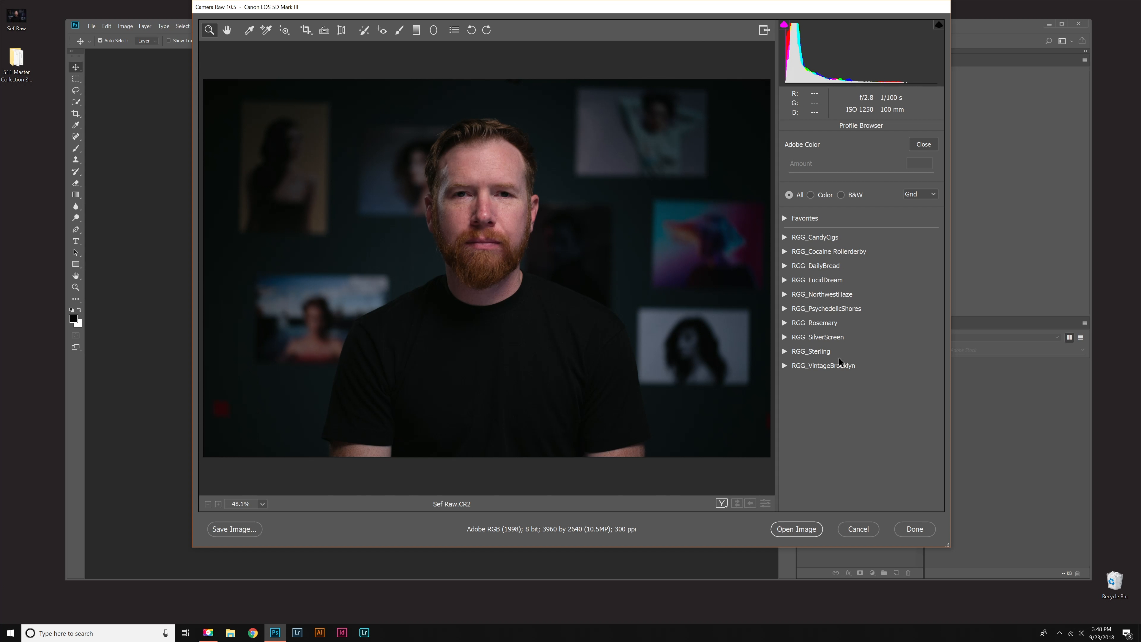
pyautogui.moveTo(821, 239)
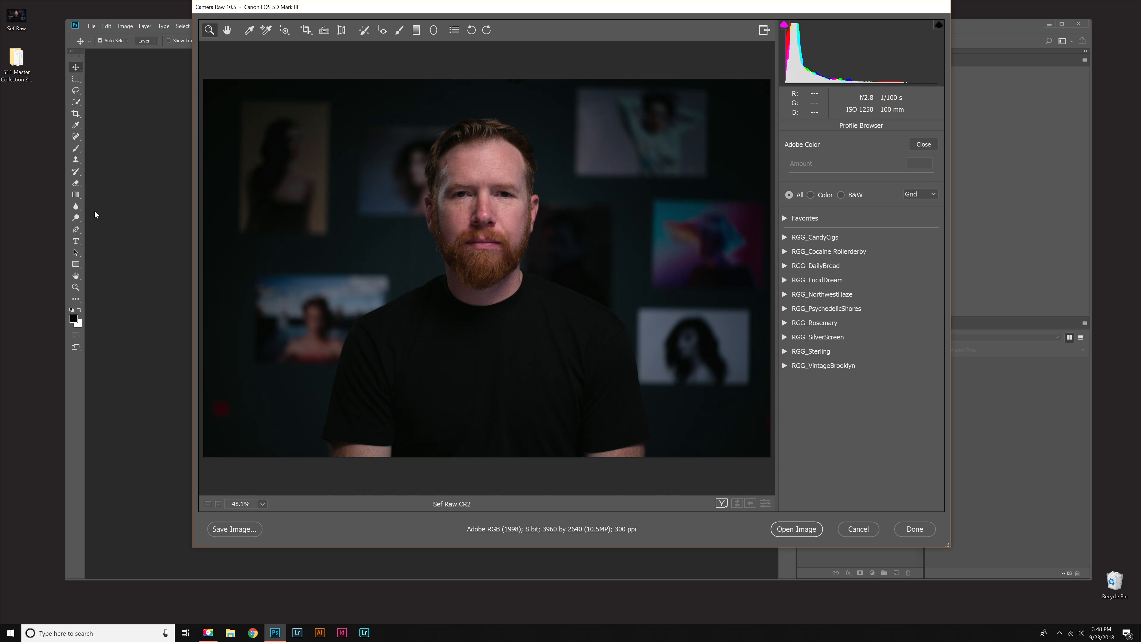
# Briefly review the installed XMP files in File Explorer, then return to Camera Raw
pyautogui.click(230, 633)
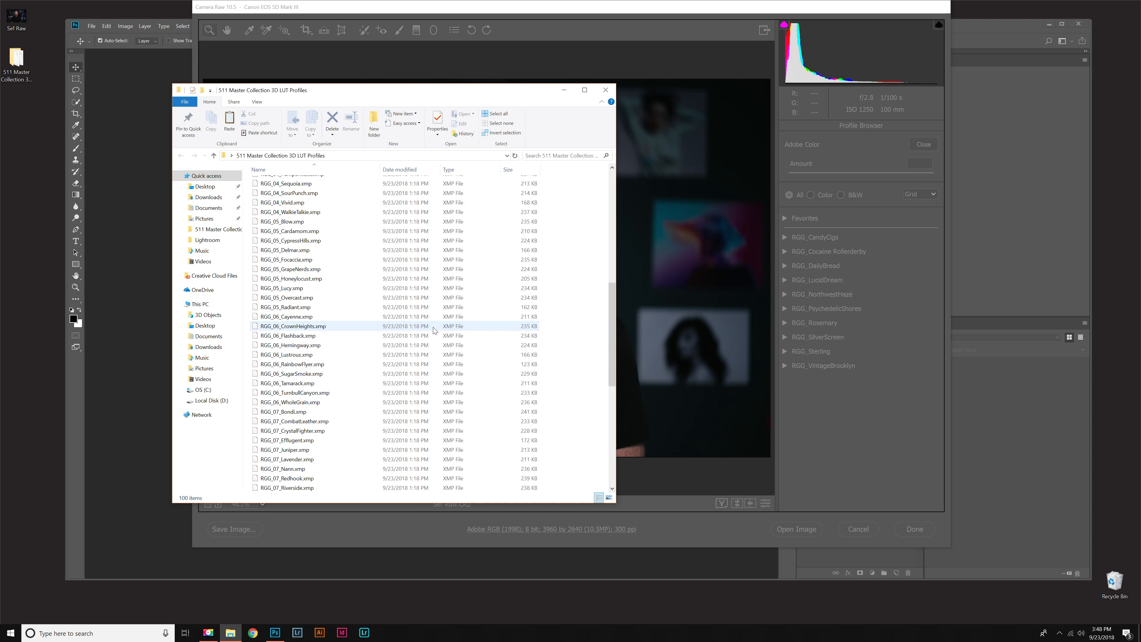
pyautogui.scroll(-3)
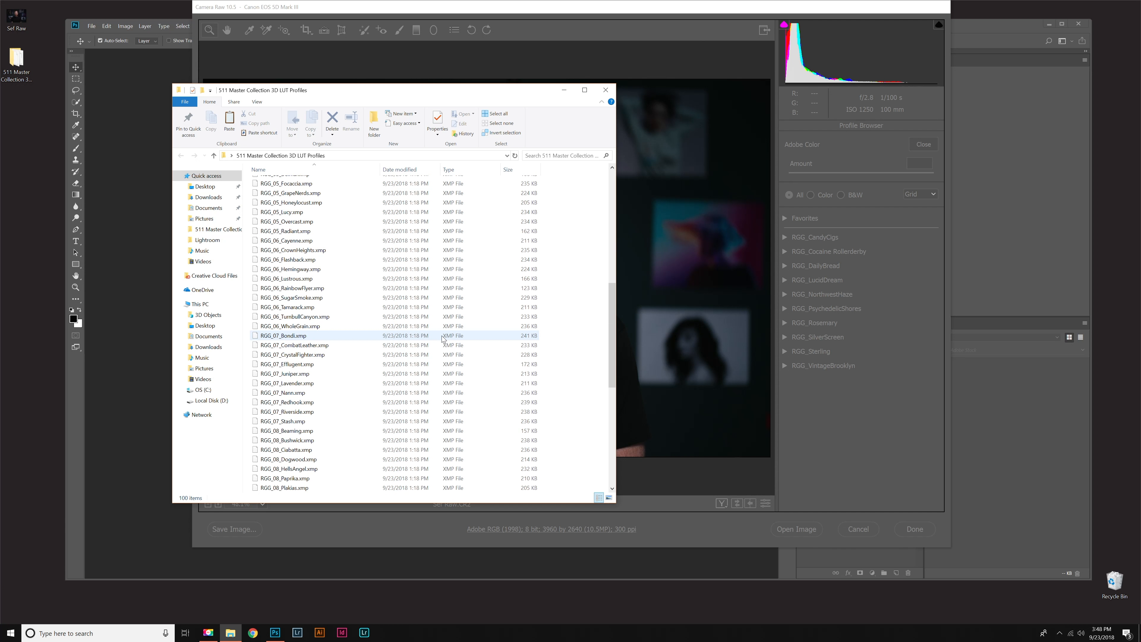
pyautogui.click(605, 90)
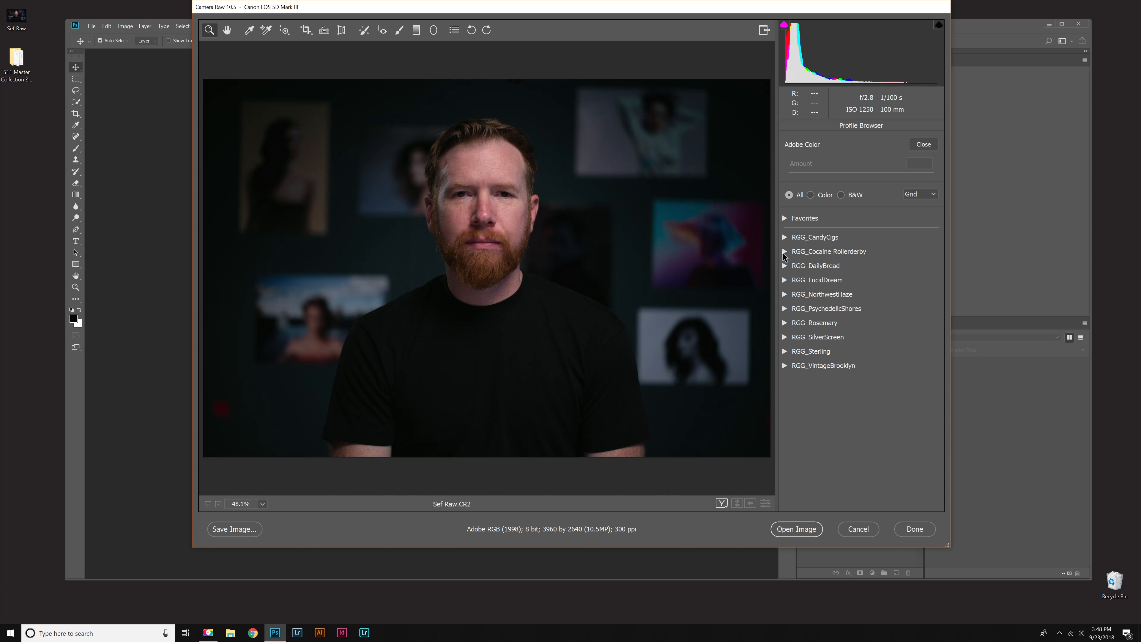
pyautogui.moveTo(792, 329)
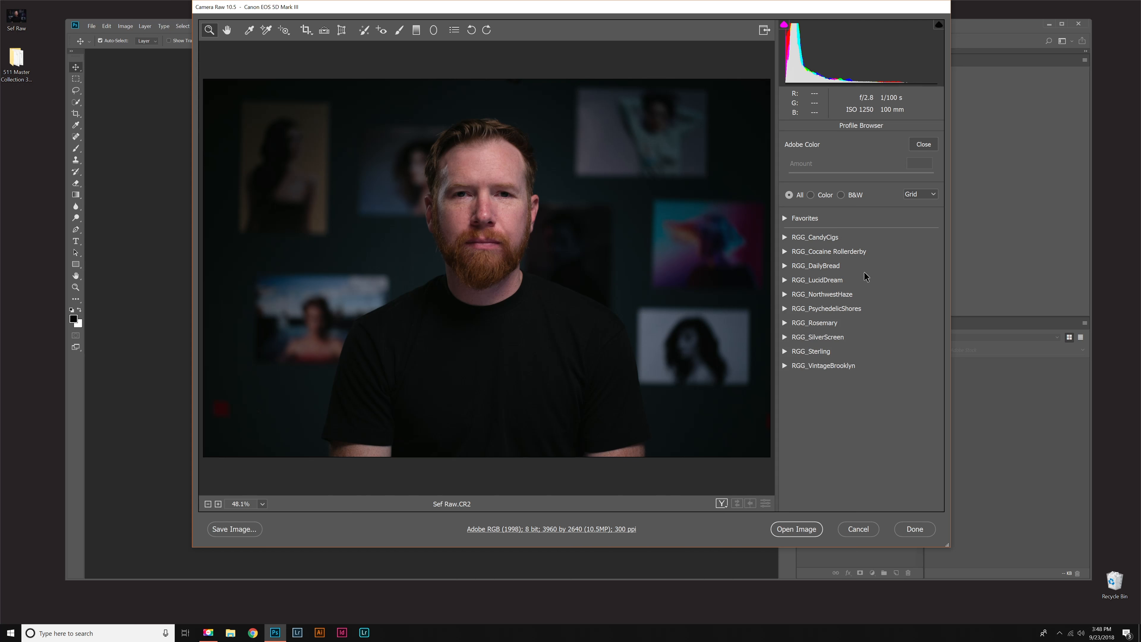
# Expand RGG_Cocaine Rollerderby, preview SiliconLines, RainbowFlyer and Blow, and apply RGG_05_Blow
pyautogui.click(784, 251)
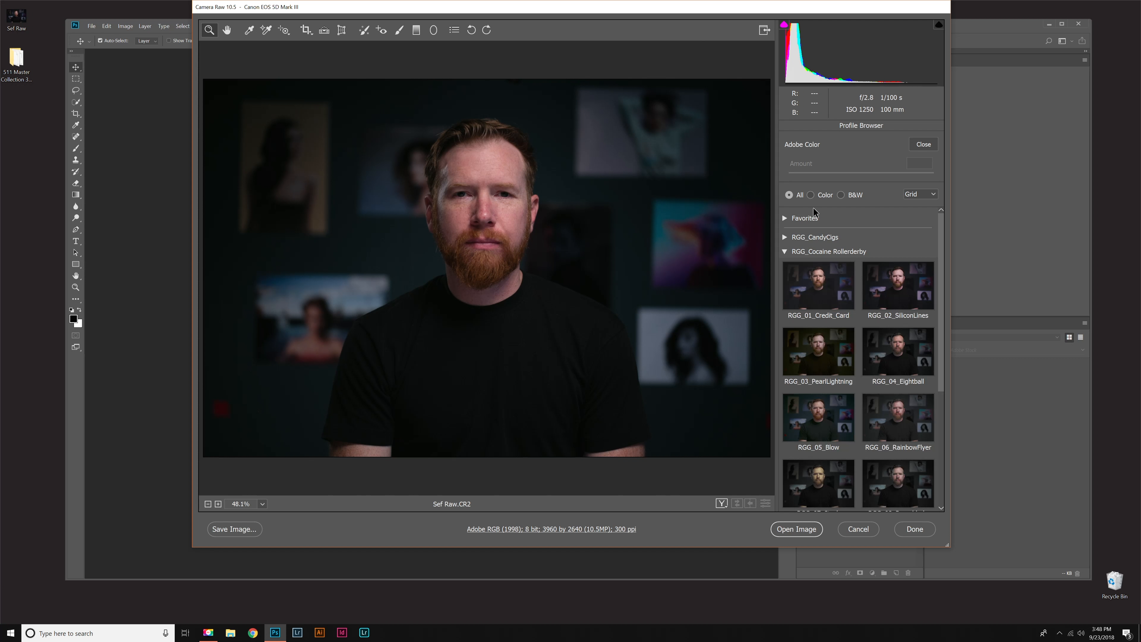
pyautogui.moveTo(856, 216)
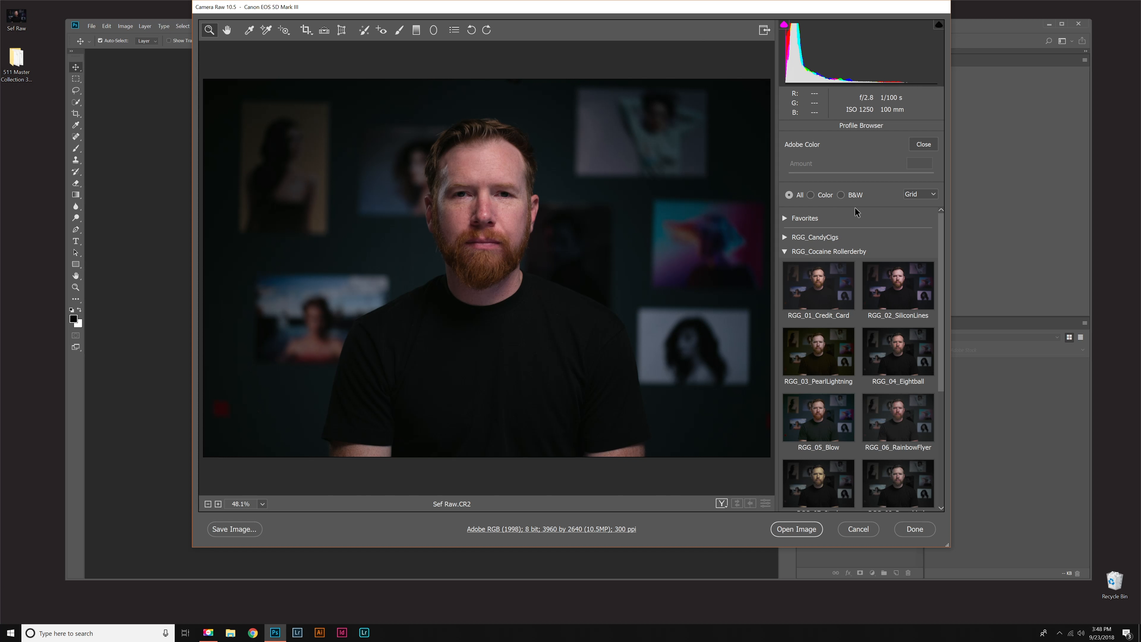
pyautogui.click(898, 286)
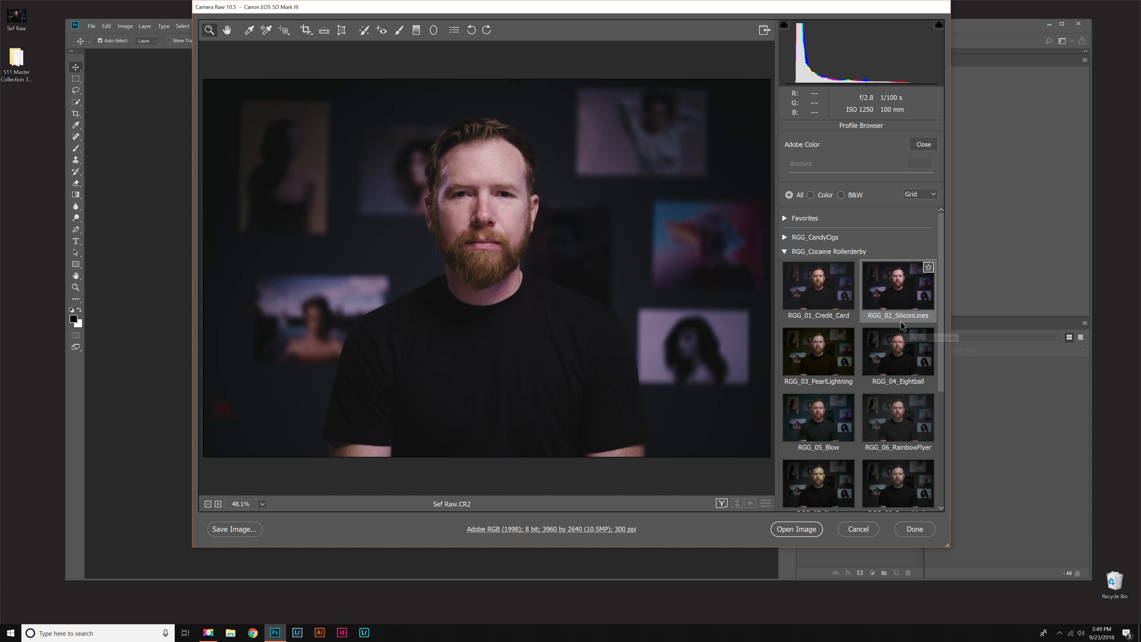
pyautogui.click(898, 417)
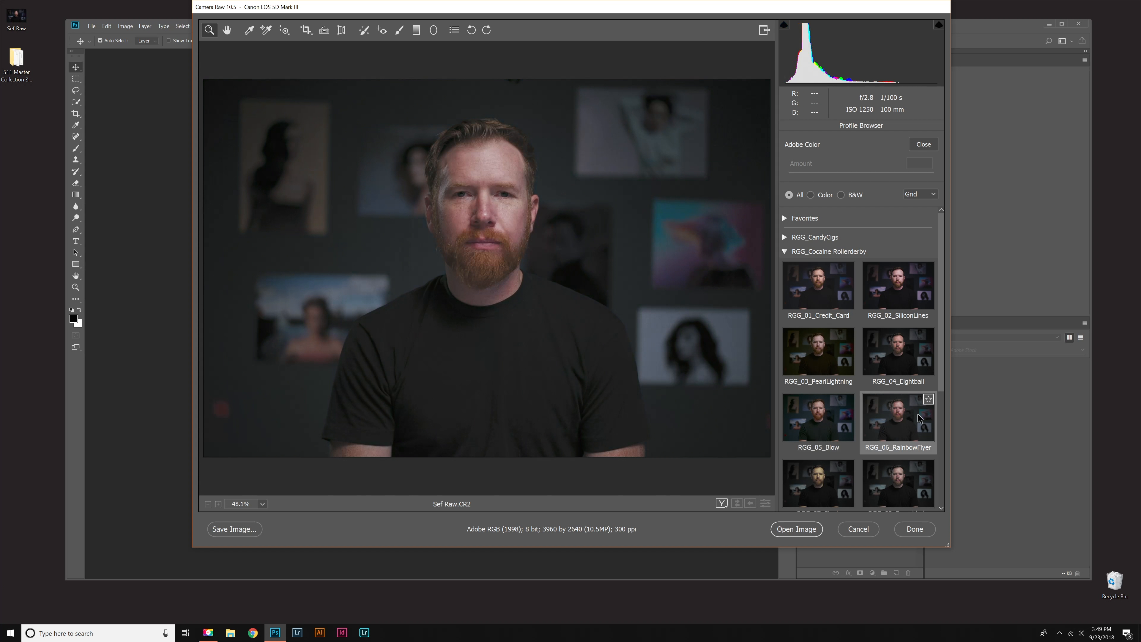
pyautogui.click(819, 417)
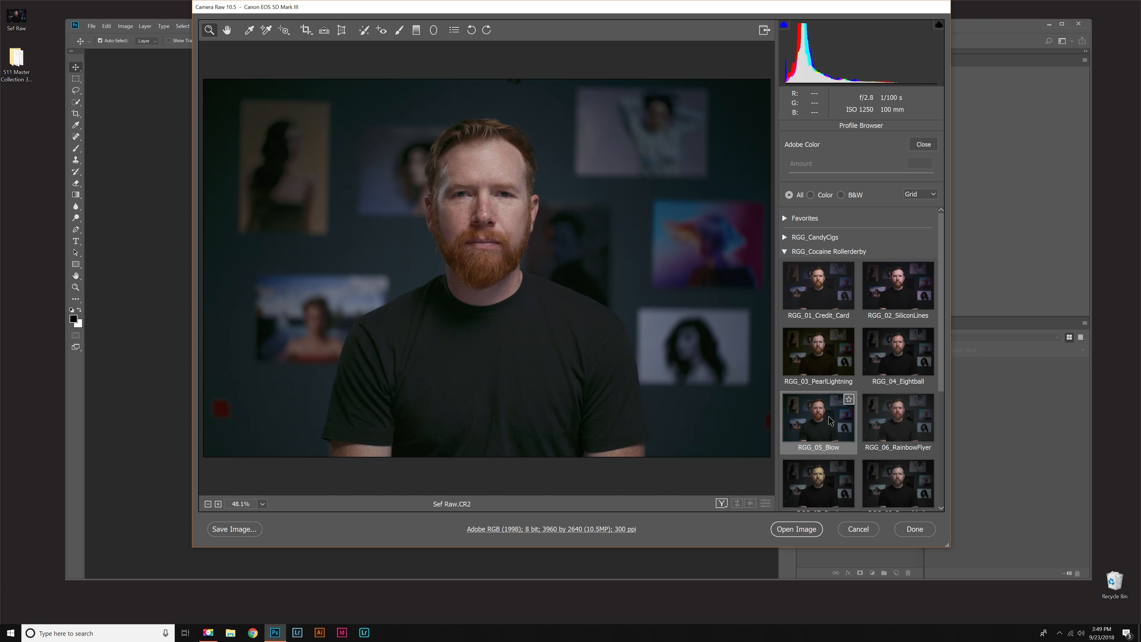
pyautogui.click(818, 417)
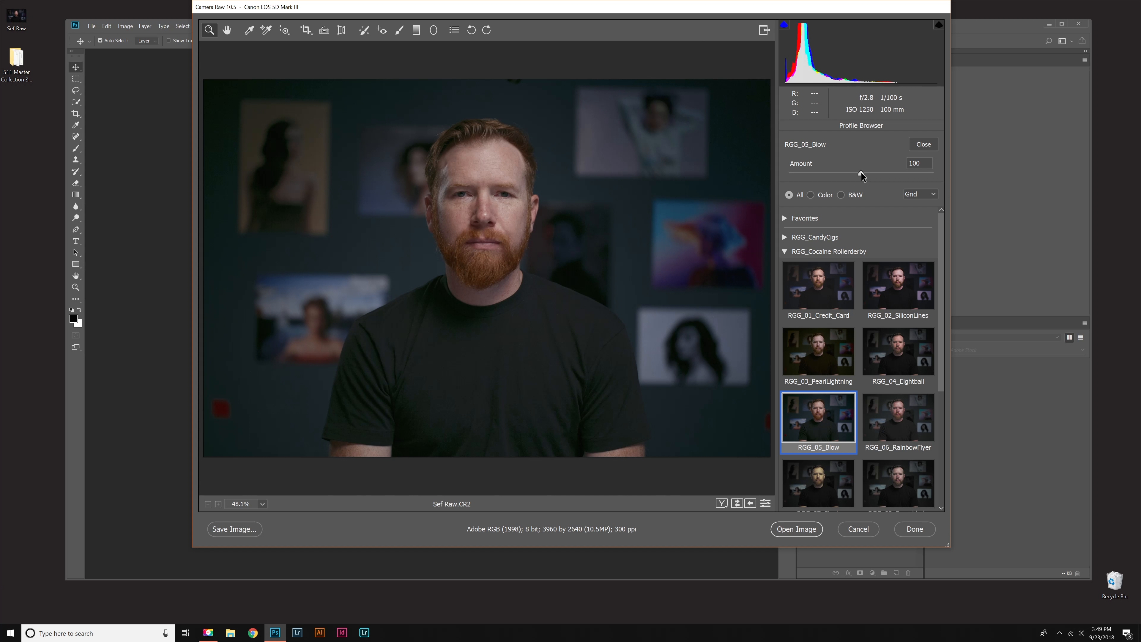
# Adjust the RGG_05_Blow Amount slider down to about 53
pyautogui.moveTo(881, 176); pyautogui.dragTo(801, 176)
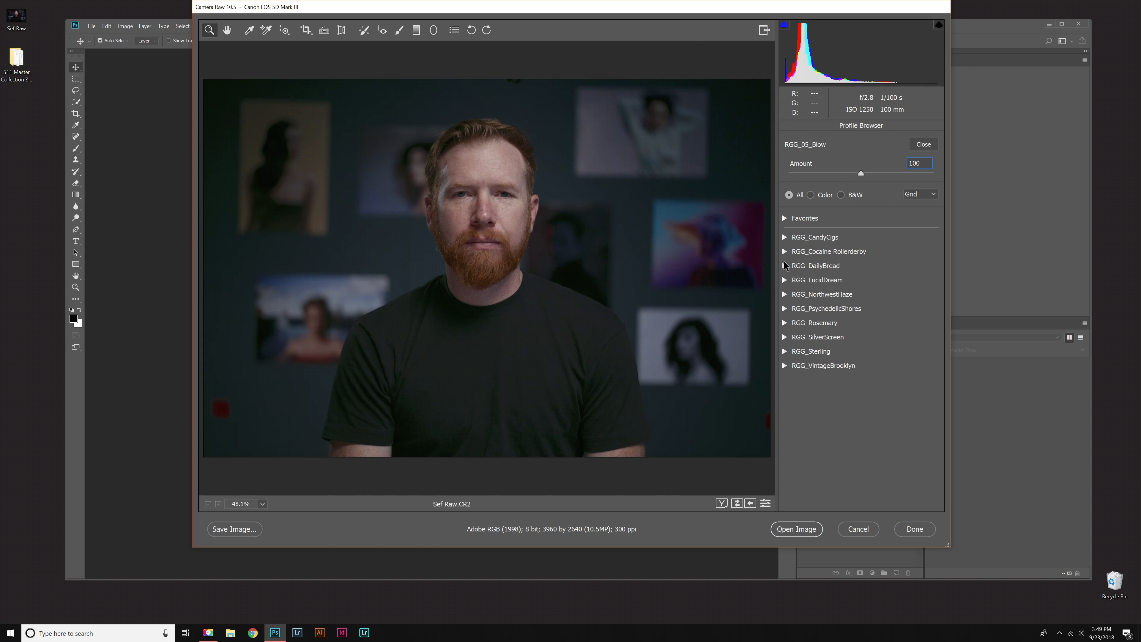
pyautogui.click(784, 252)
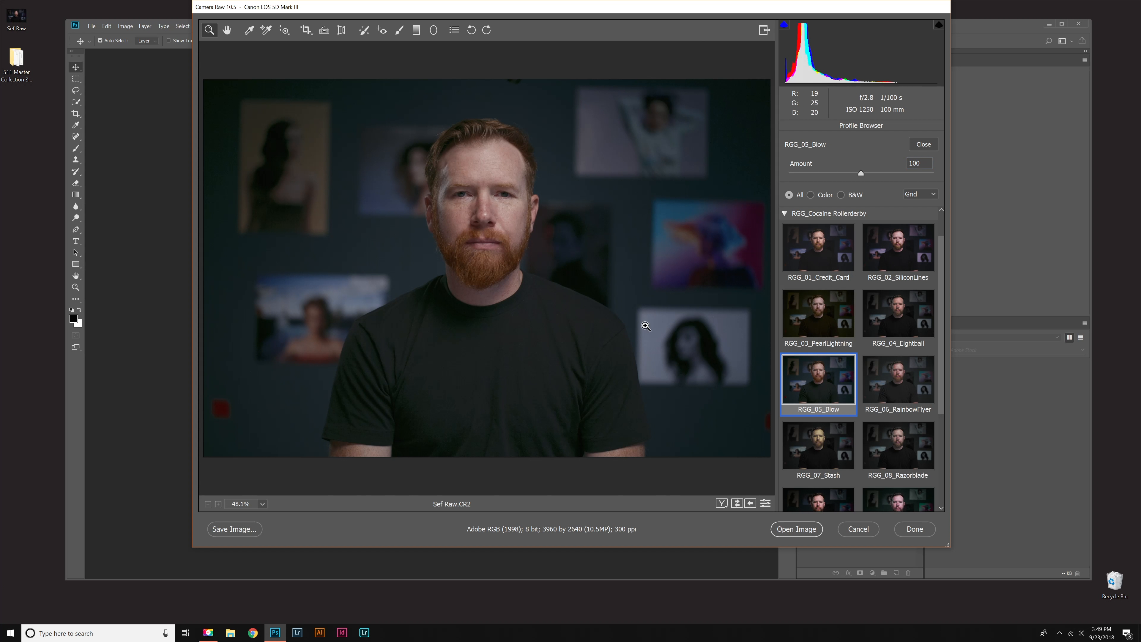
pyautogui.moveTo(859, 172); pyautogui.dragTo(826, 172)
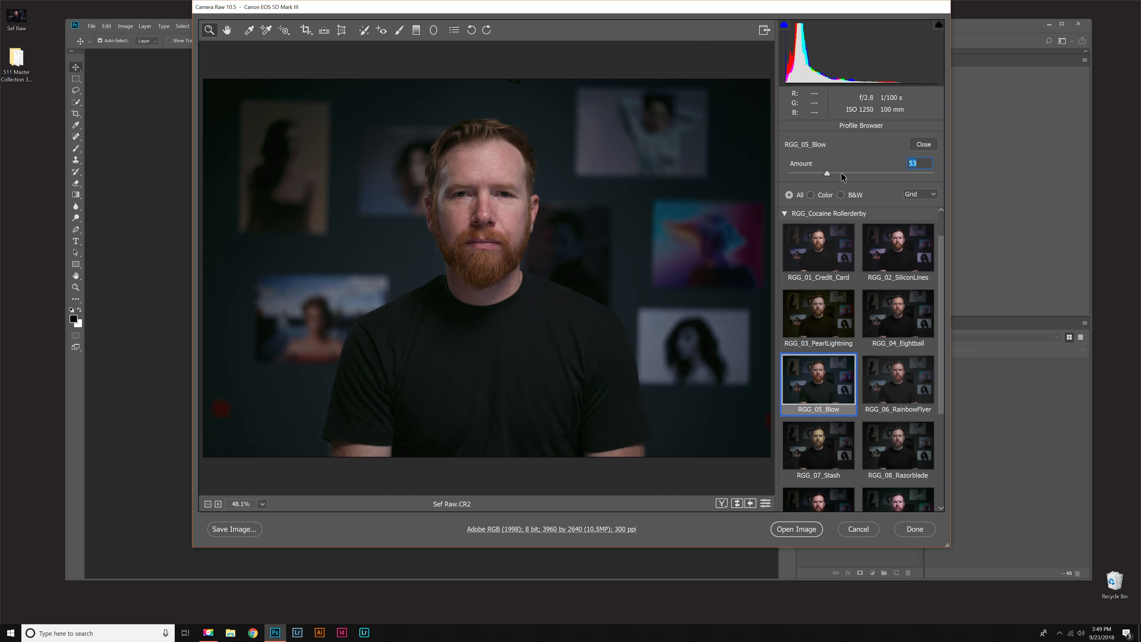
pyautogui.moveTo(827, 172); pyautogui.dragTo(900, 172)
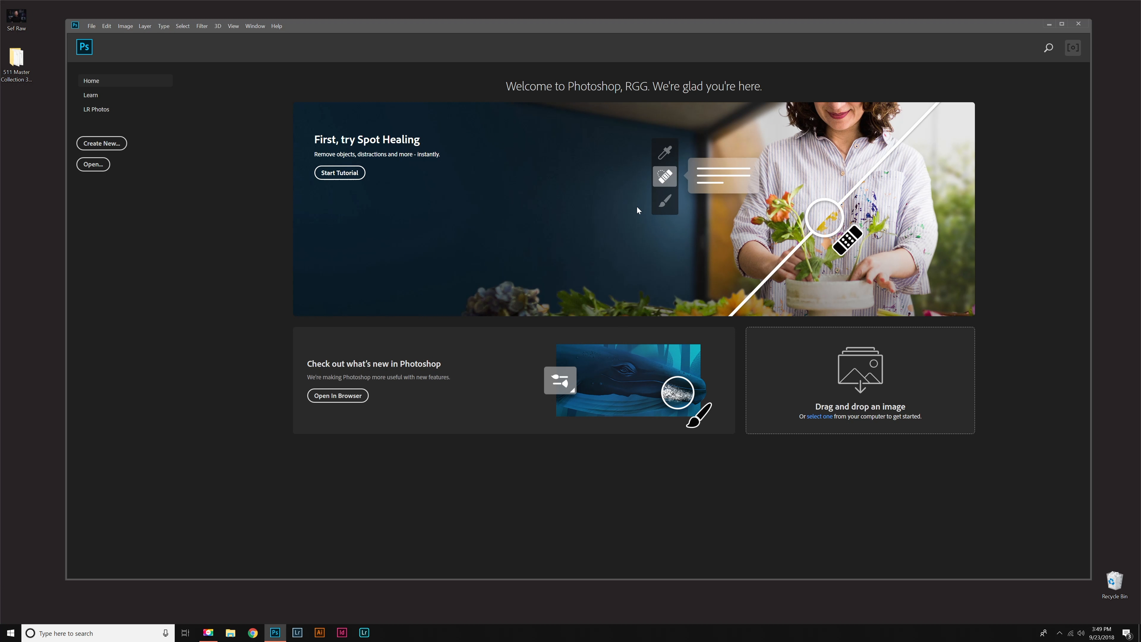
# Exit Photoshop and launch Lightroom Classic from the taskbar
pyautogui.click(1050, 24)
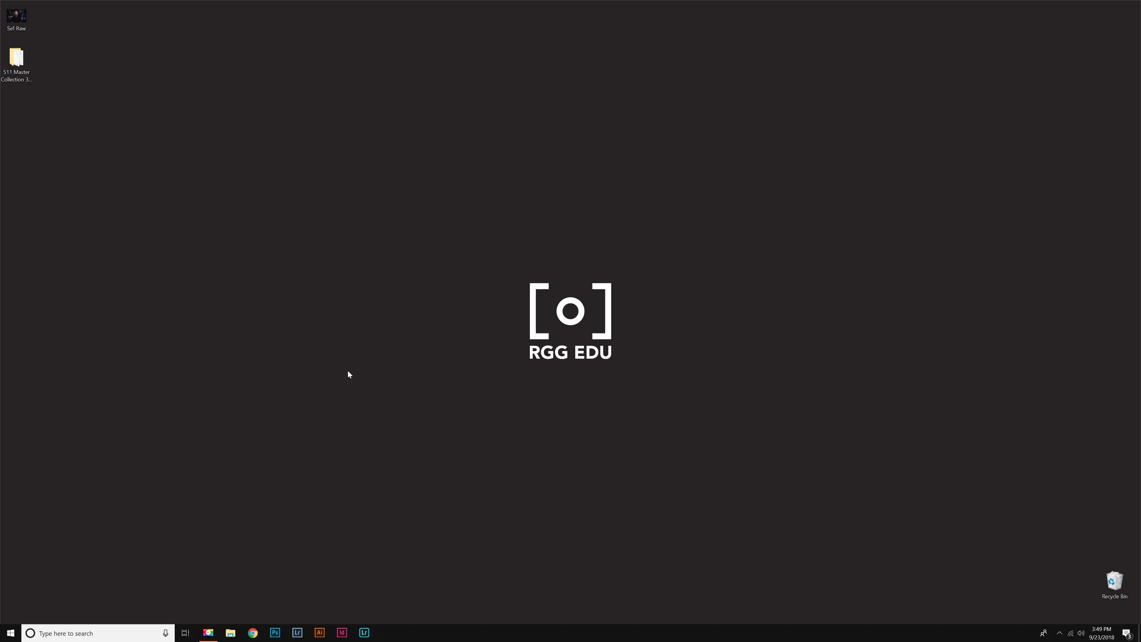
pyautogui.click(297, 633)
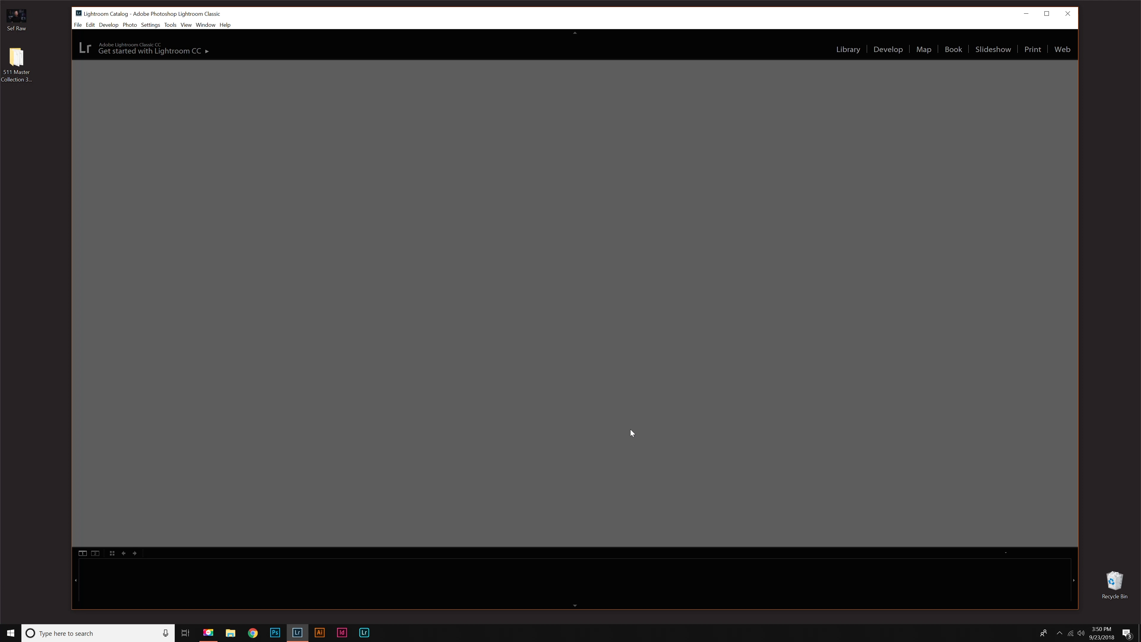
# In Develop's Basic panel, show the Profile Browser with the RGG_CandyCigs group expanded
pyautogui.click(888, 49)
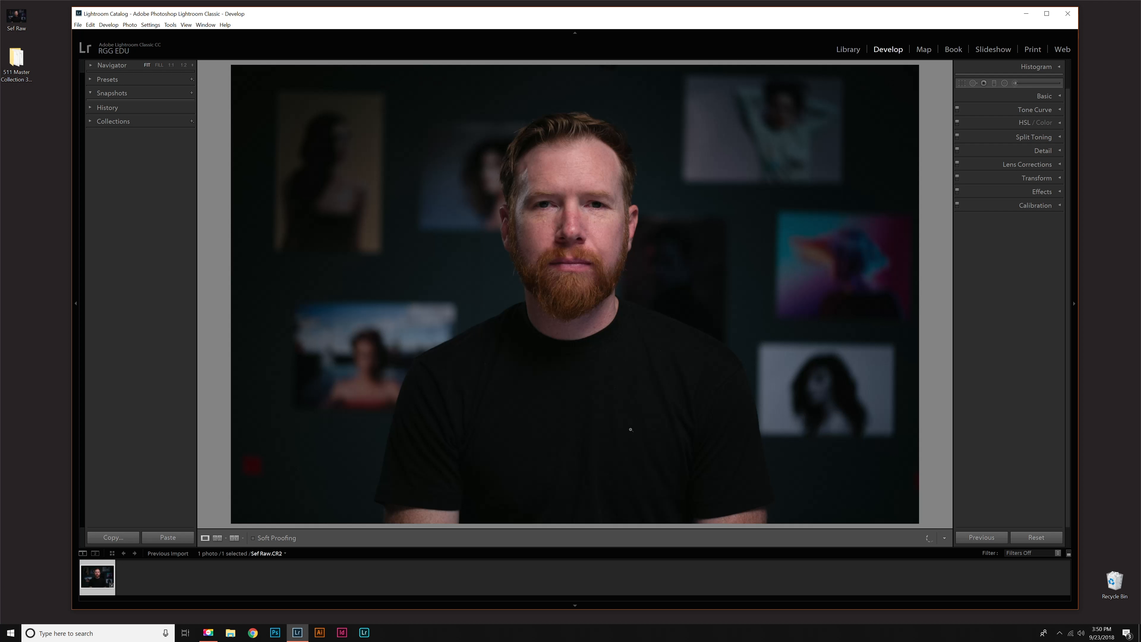
pyautogui.click(1044, 96)
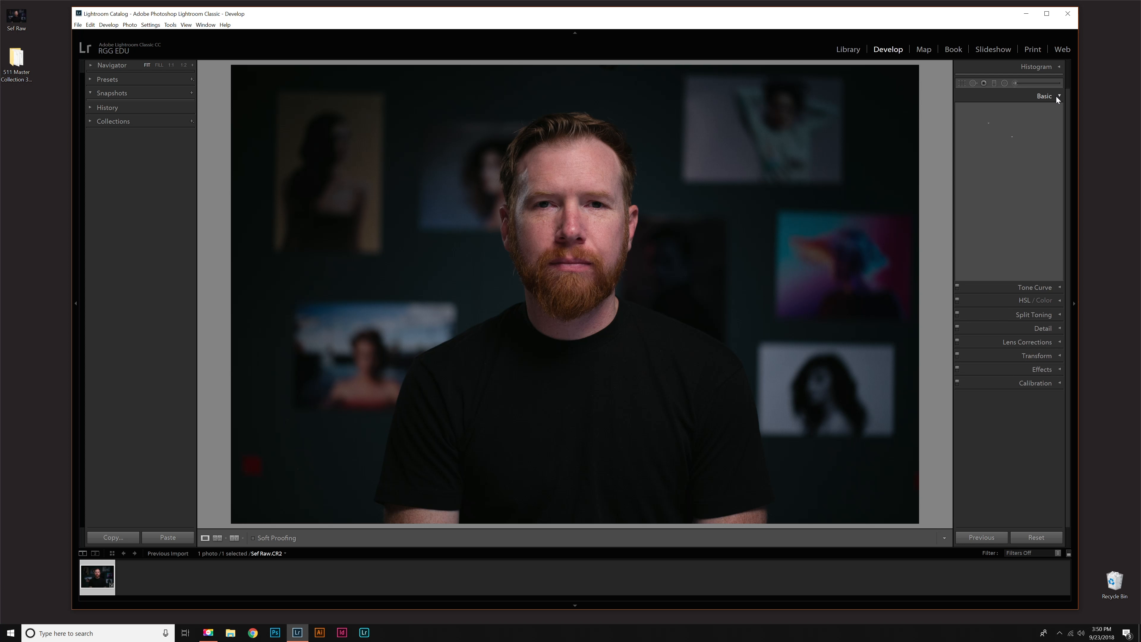
pyautogui.click(1057, 97)
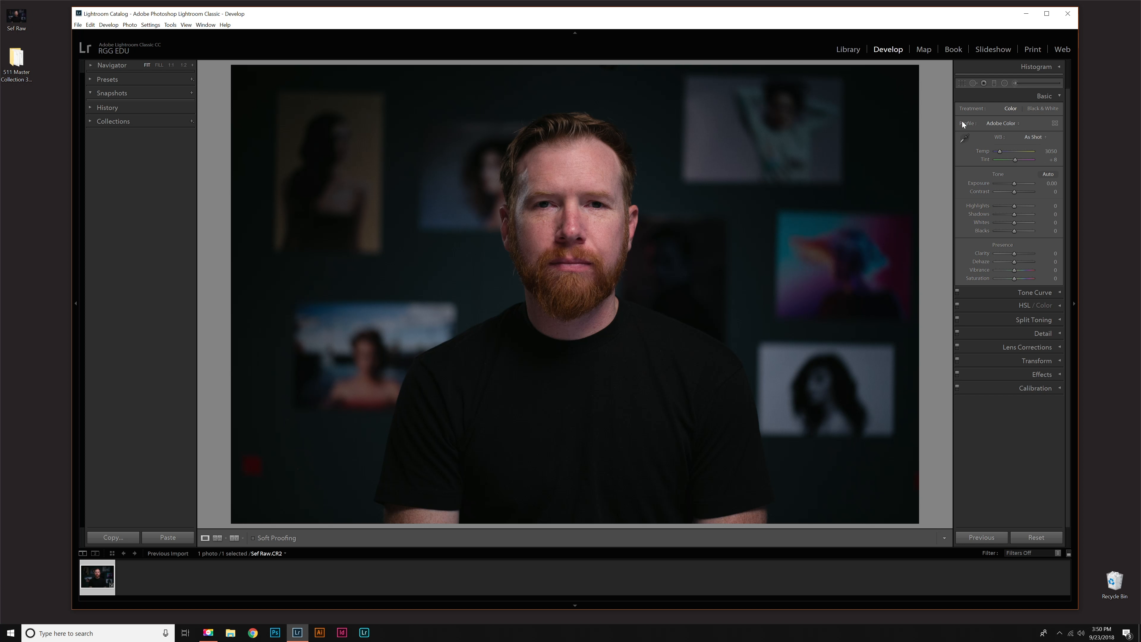
pyautogui.click(1002, 124)
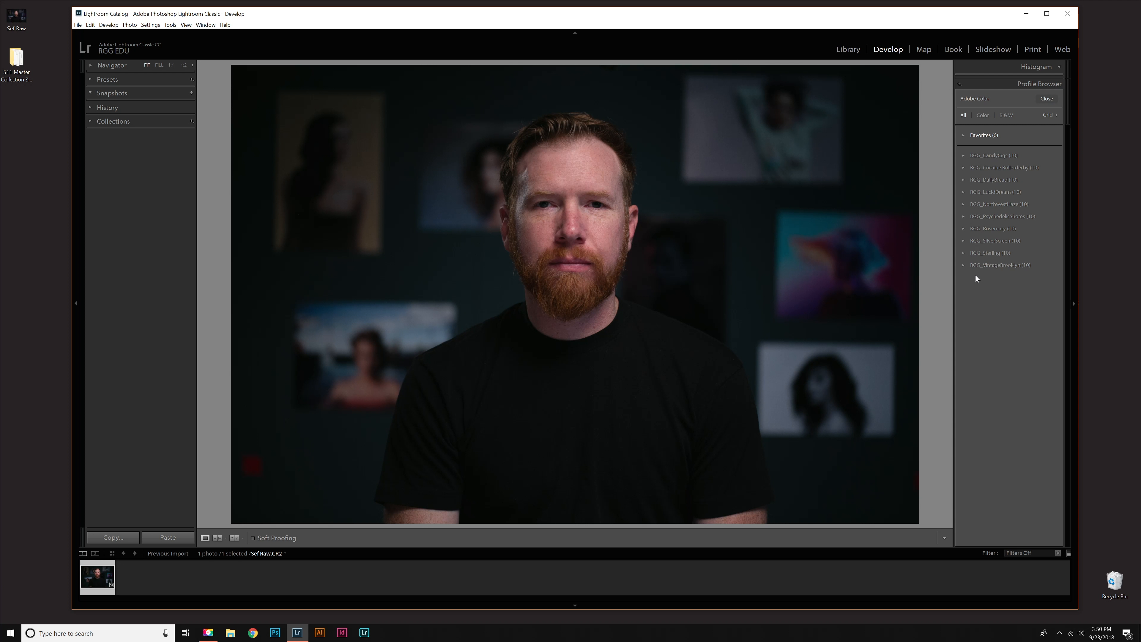
pyautogui.click(964, 156)
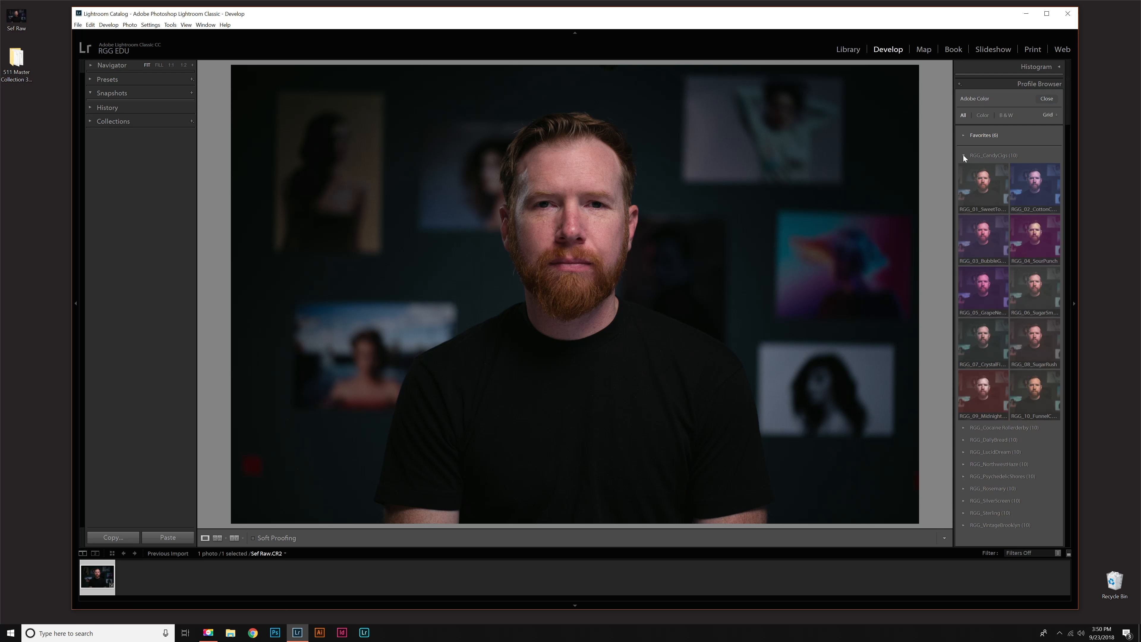